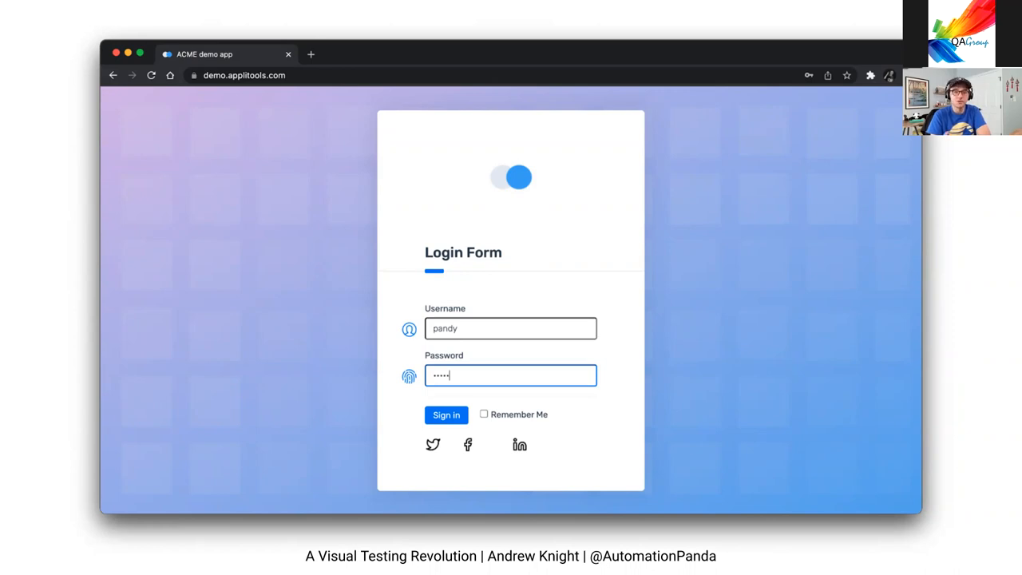
Advance to the slide with the two octopus colouring pages side by side
click(446, 416)
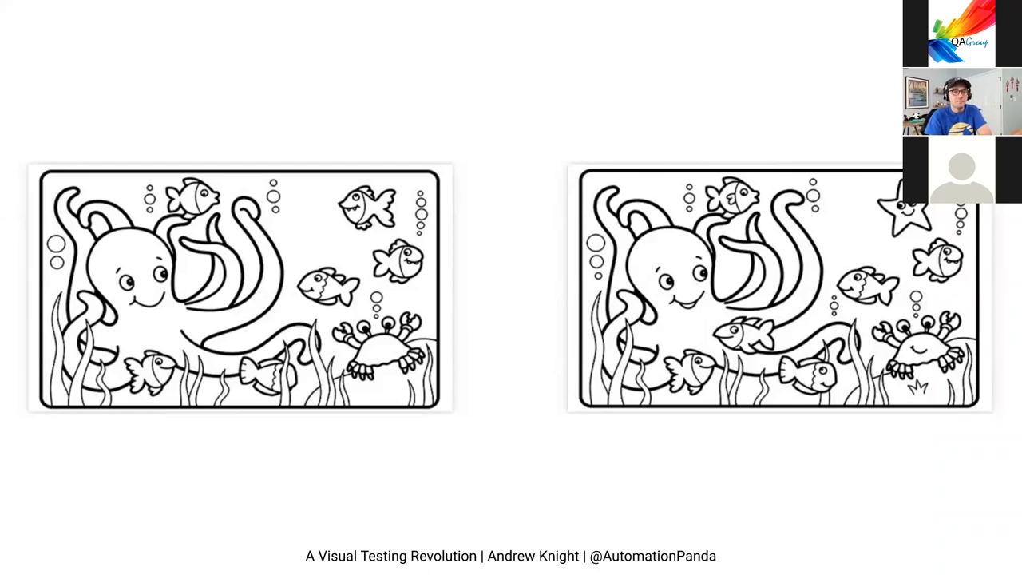
mouse_move(859, 311)
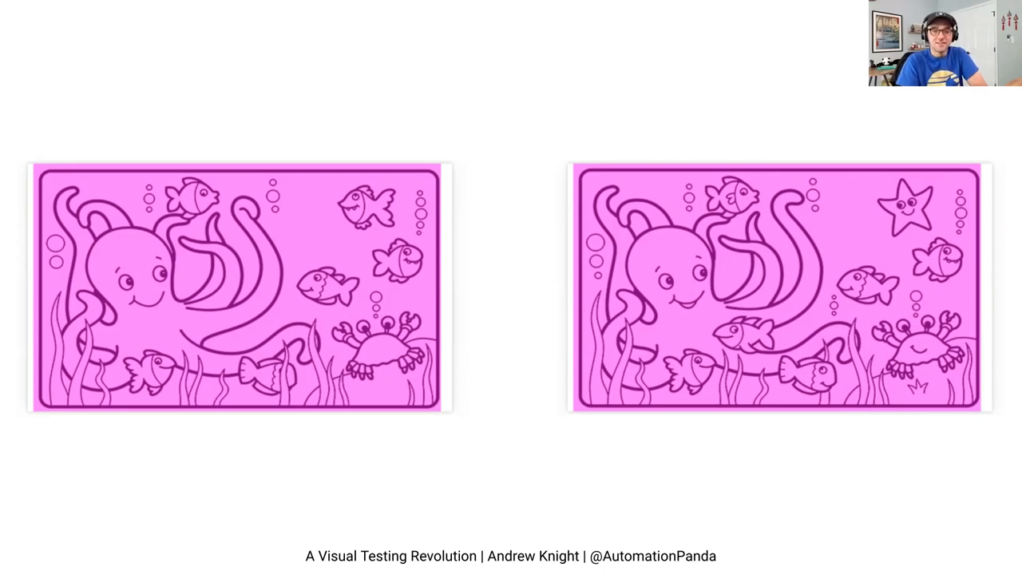
mouse_move(891, 473)
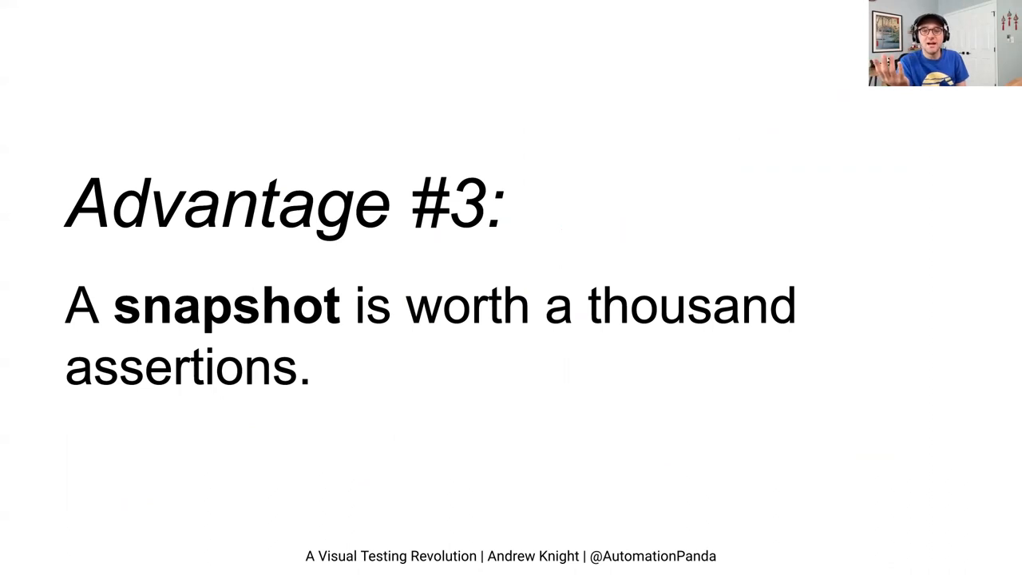
Leave the slideshow and switch to Chrome's Applitools Eyes test results dashboard
key(Right)
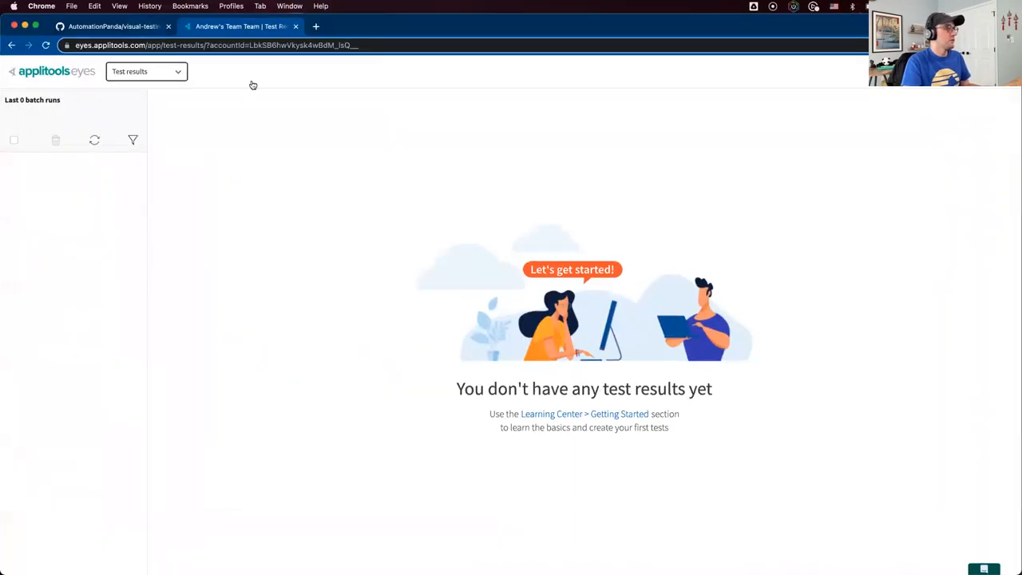
click(112, 26)
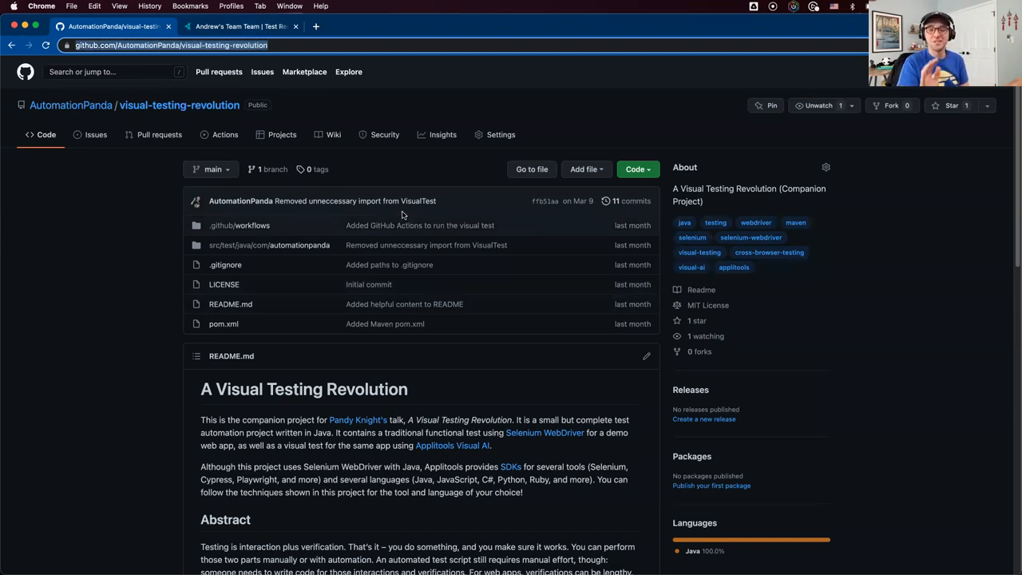
scroll(down, 3)
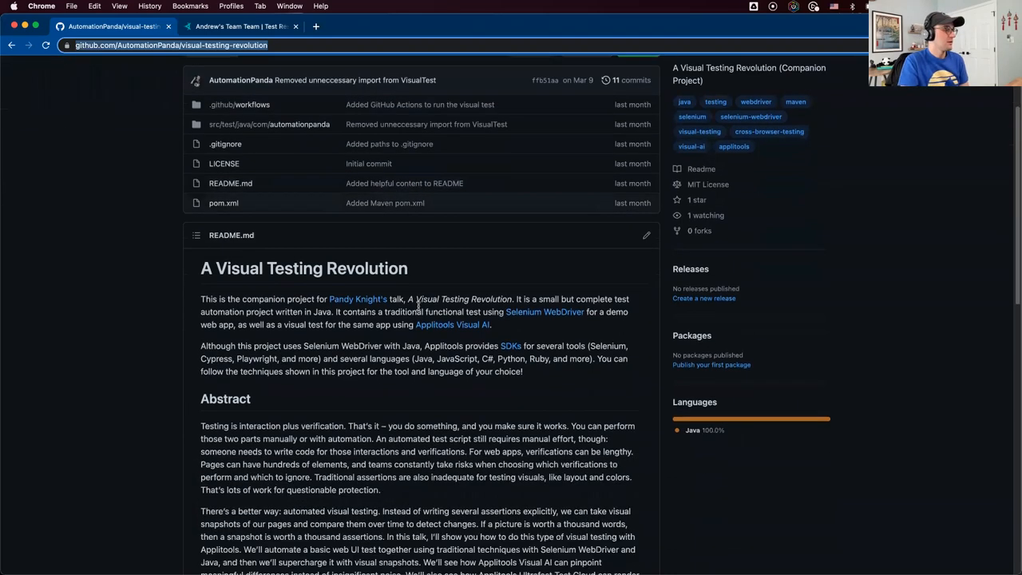
scroll(down, 3)
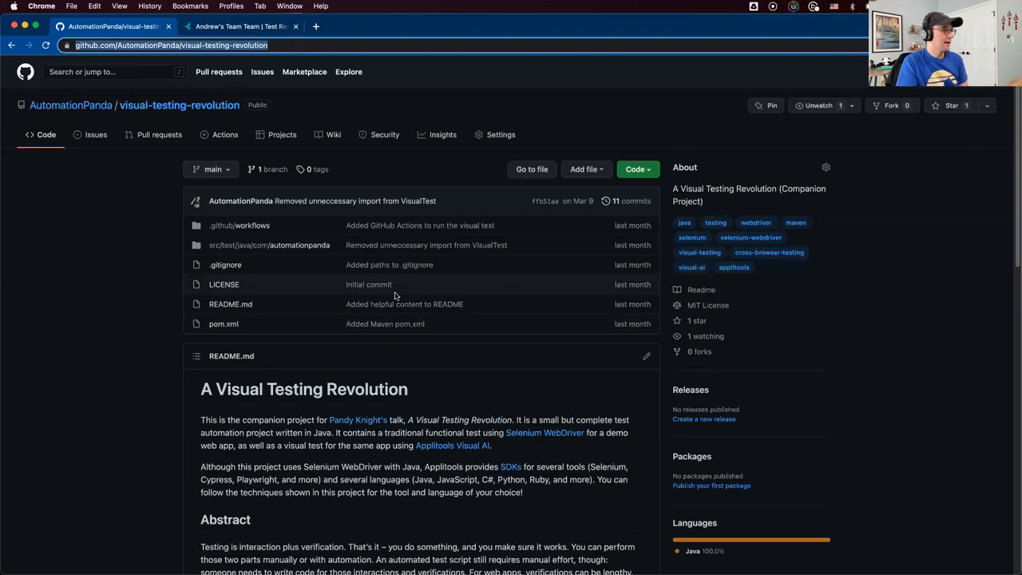
mouse_move(268, 246)
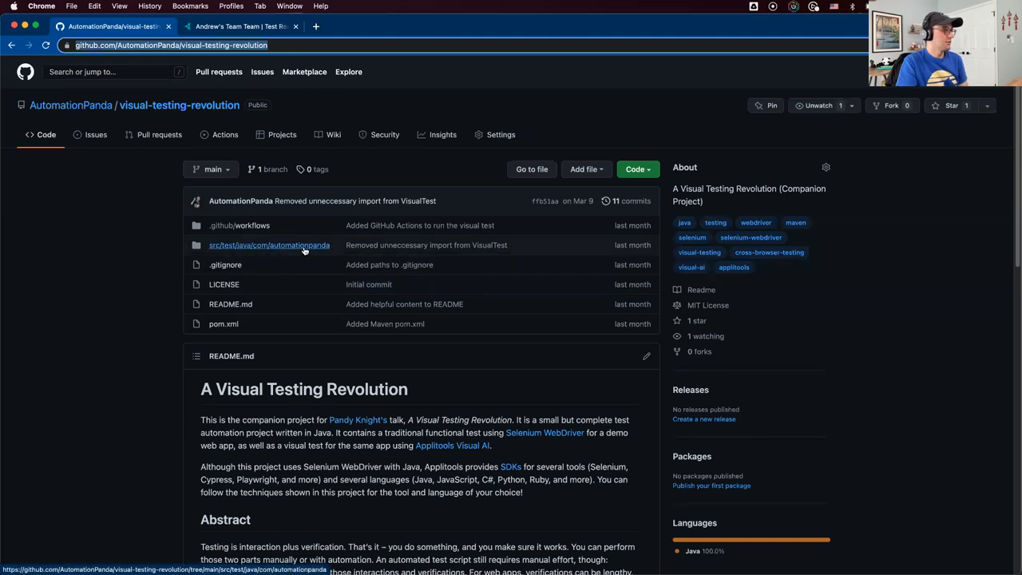
Open src/test/java/com/automationpanda listing TraditionalTest.java and VisualTest.java
click(268, 246)
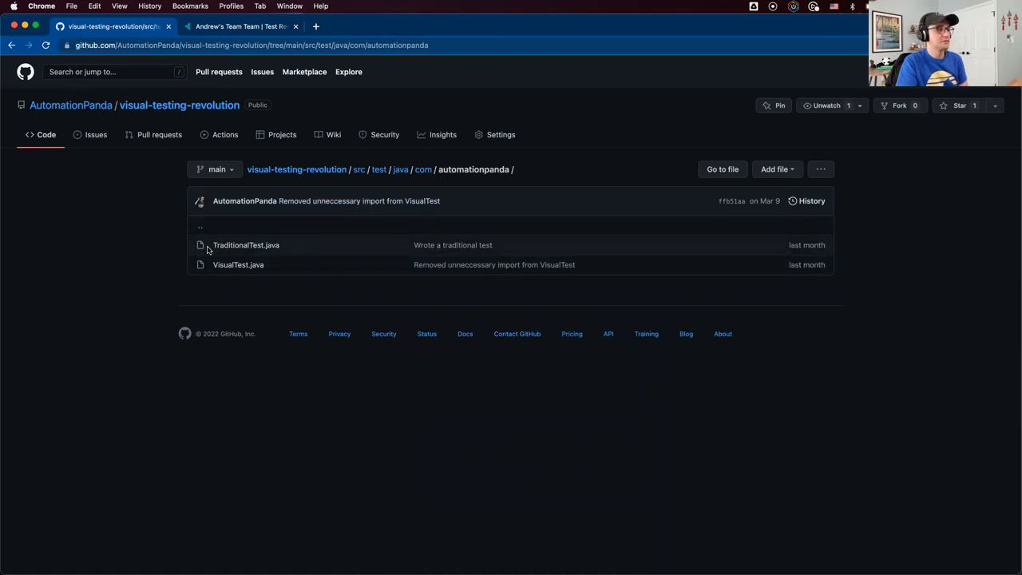
mouse_move(238, 265)
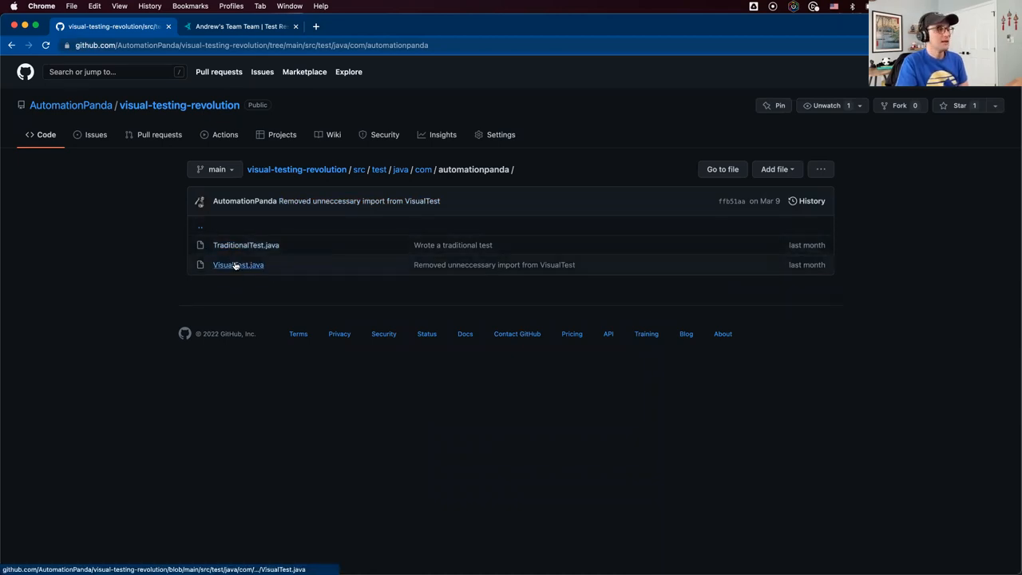
mouse_move(238, 265)
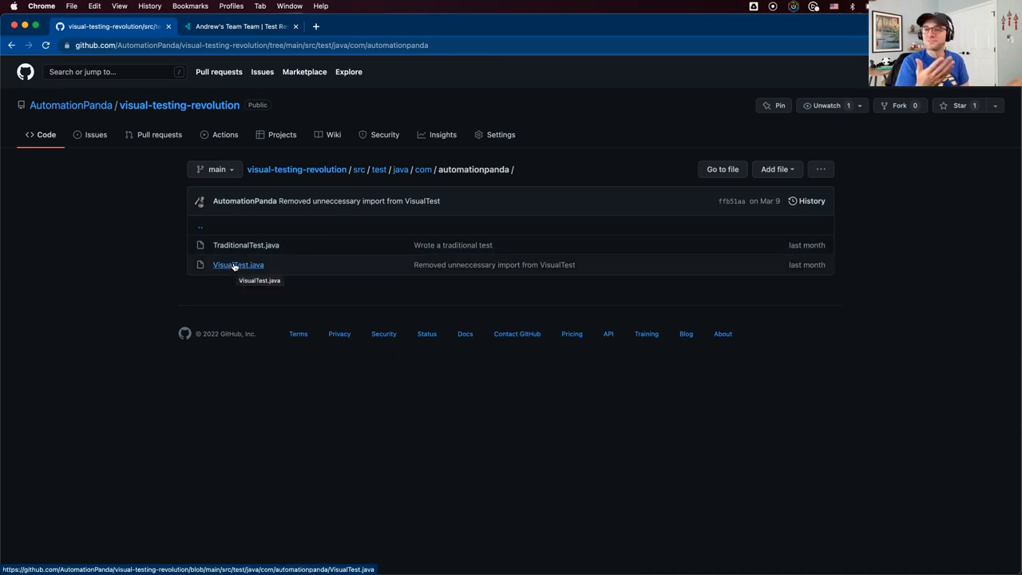
click(236, 266)
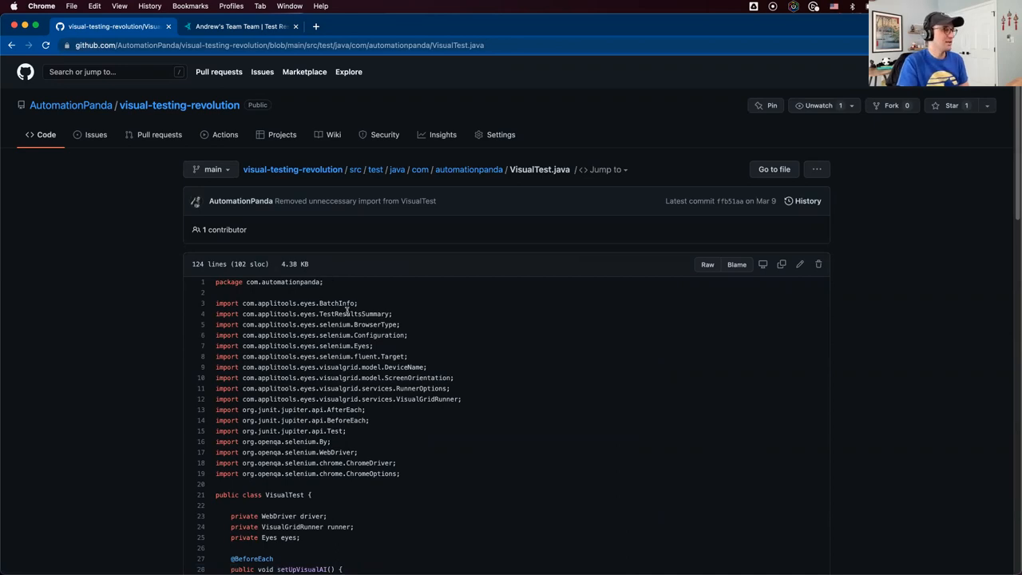
scroll(down, 3)
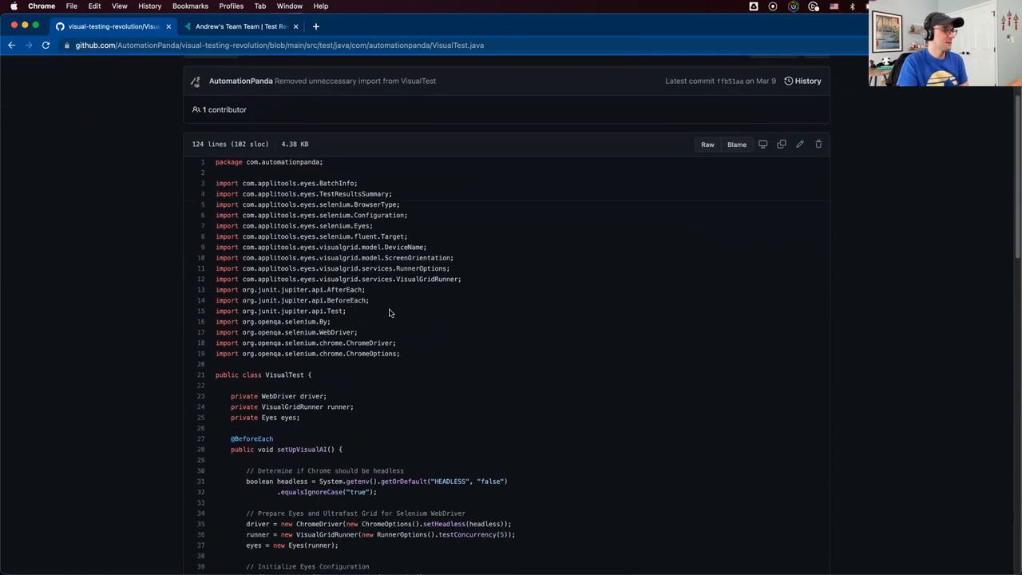
scroll(down, 3)
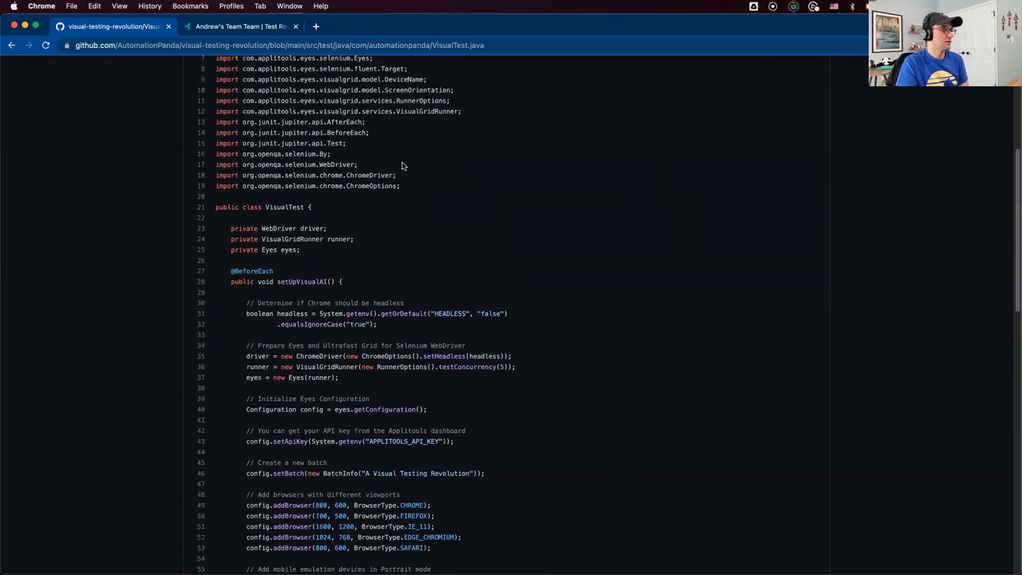
scroll(up, 3)
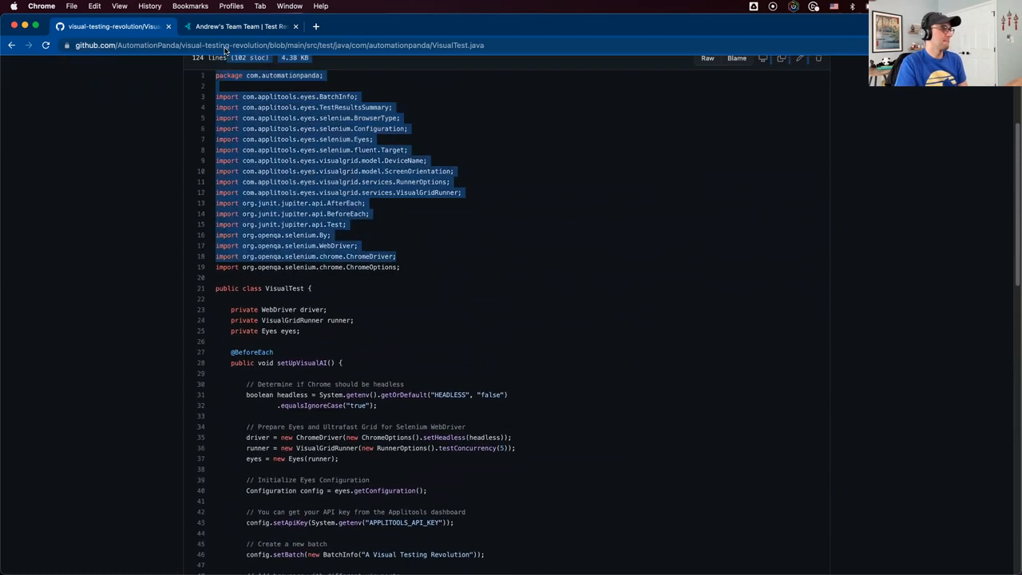
scroll(down, 3)
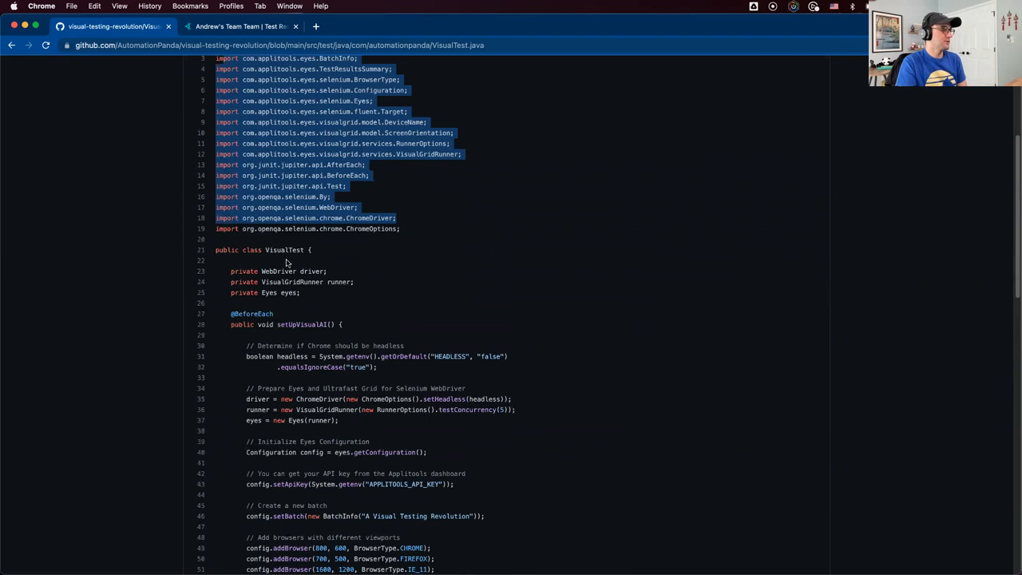
double_click(313, 271)
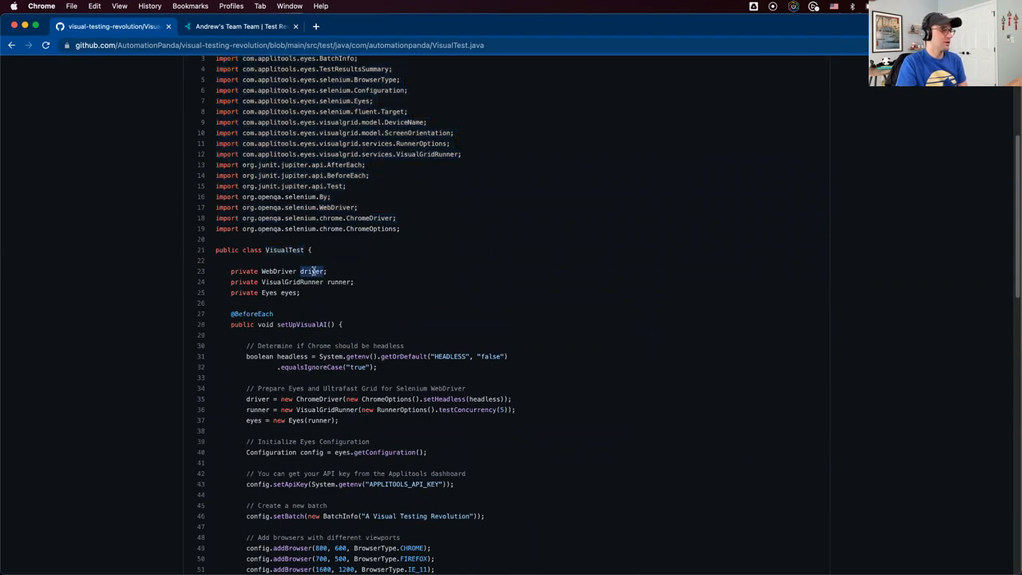
double_click(339, 281)
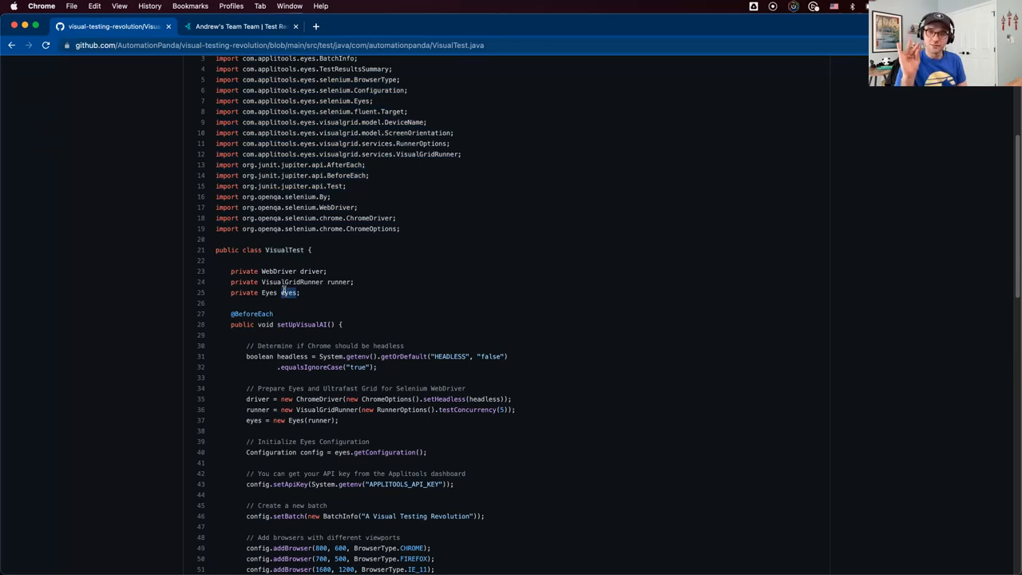
scroll(down, 3)
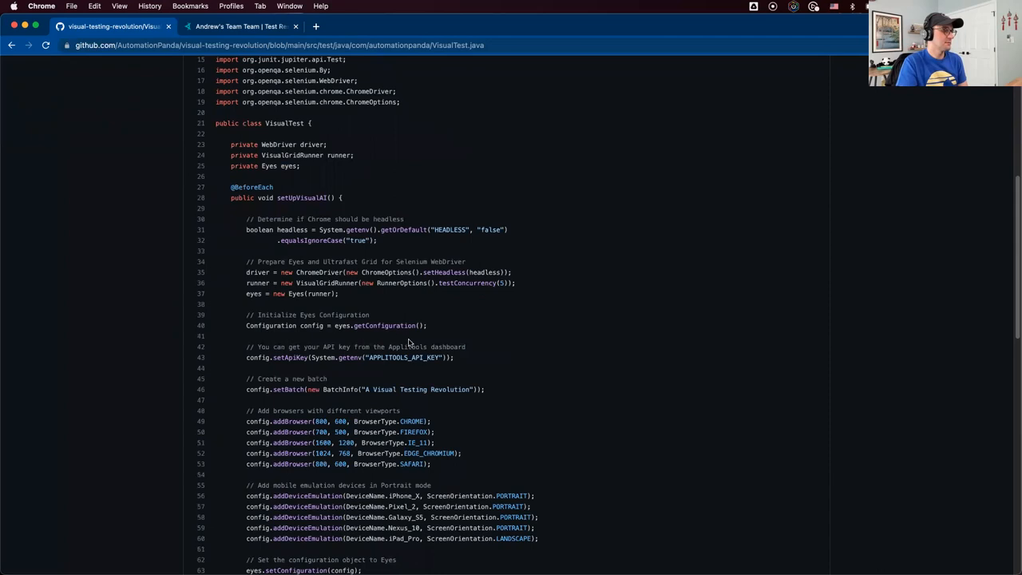
drag(216, 218, 485, 389)
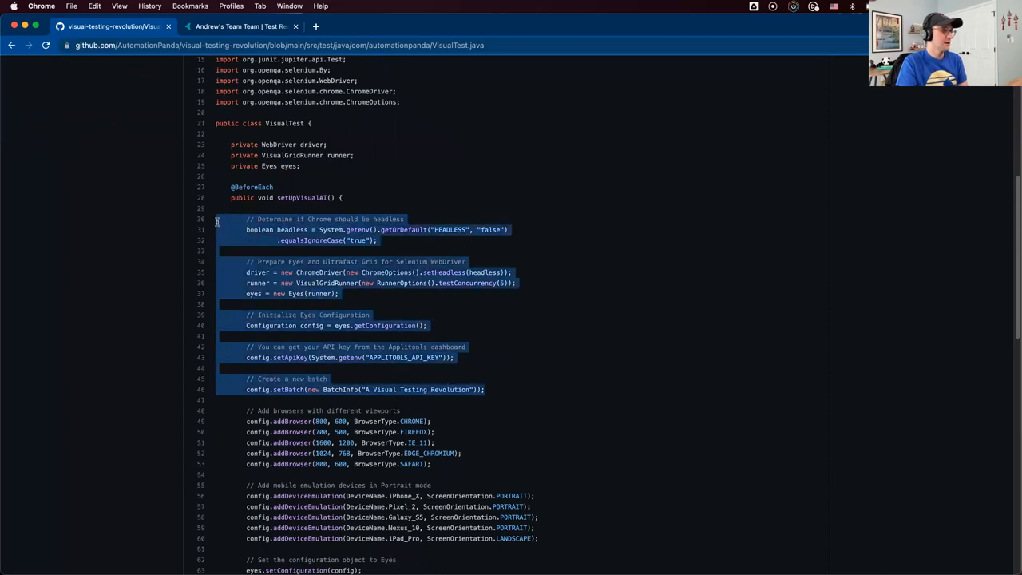
scroll(down, 3)
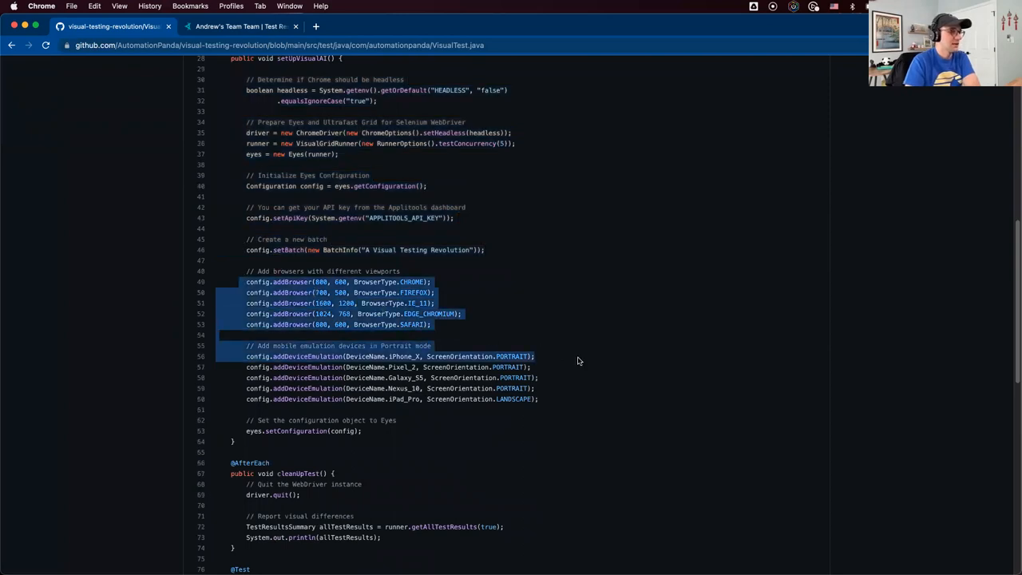
scroll(down, 3)
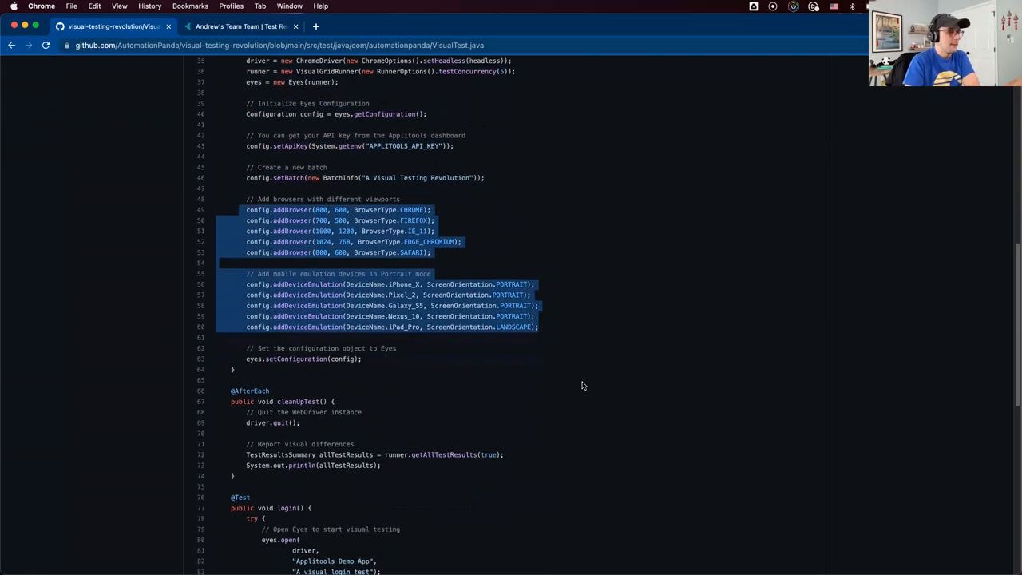
scroll(down, 3)
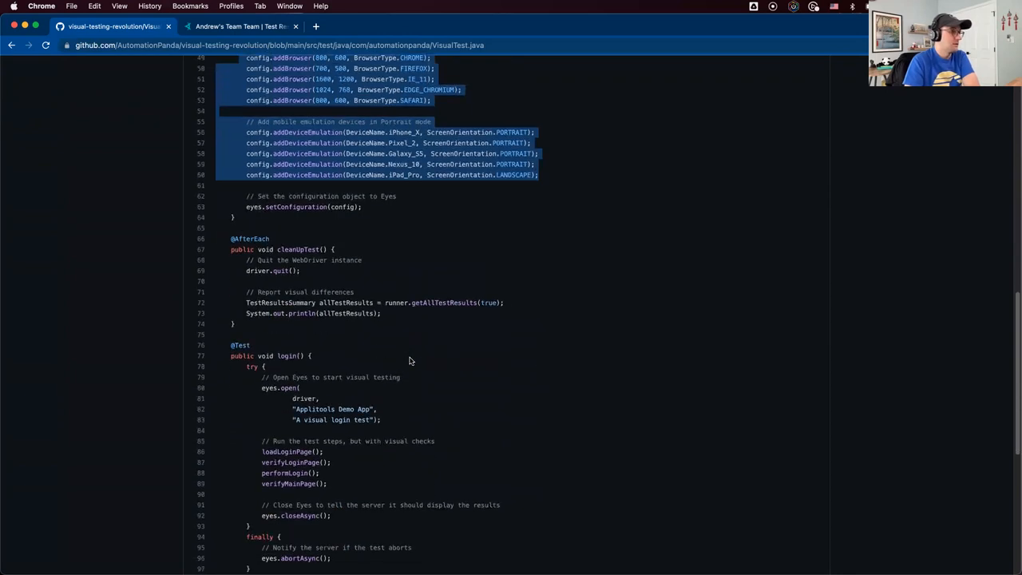
scroll(down, 3)
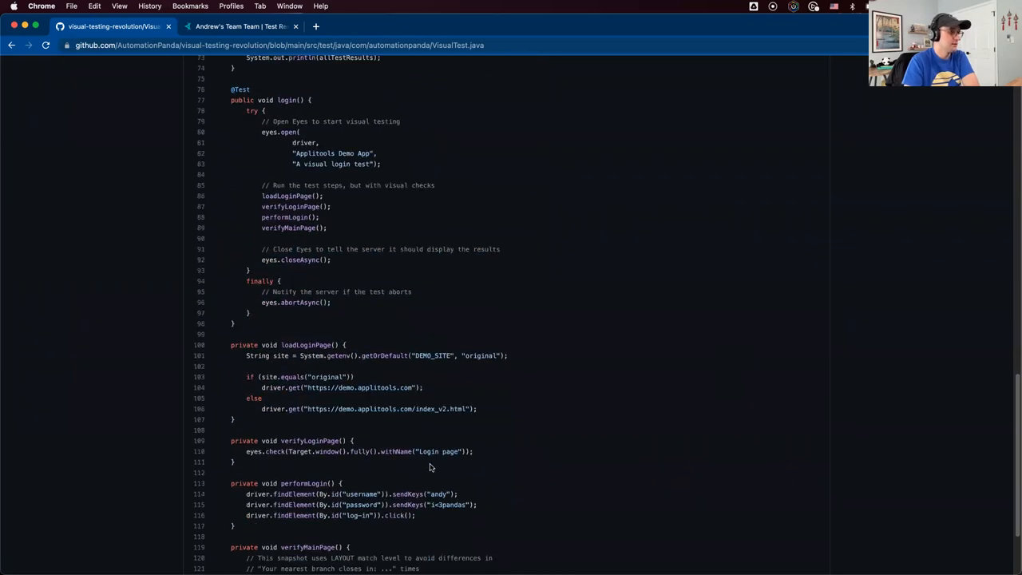
scroll(down, 3)
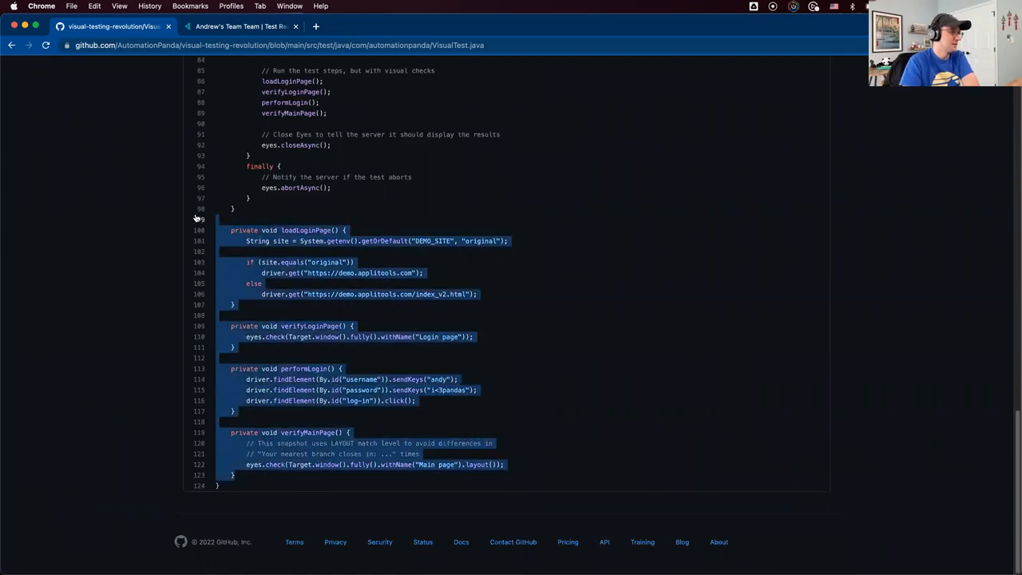
mouse_move(194, 221)
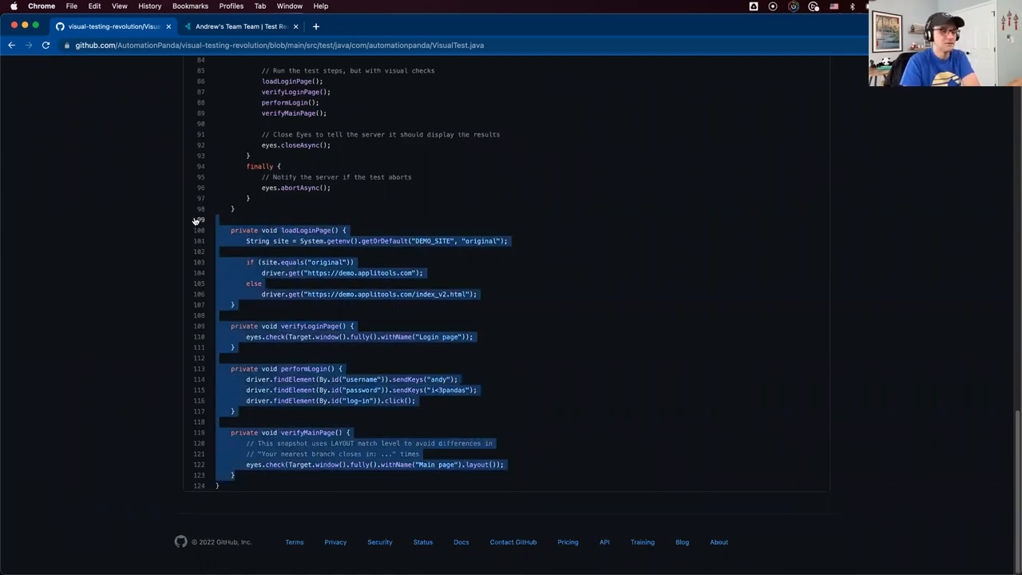
scroll(up, 3)
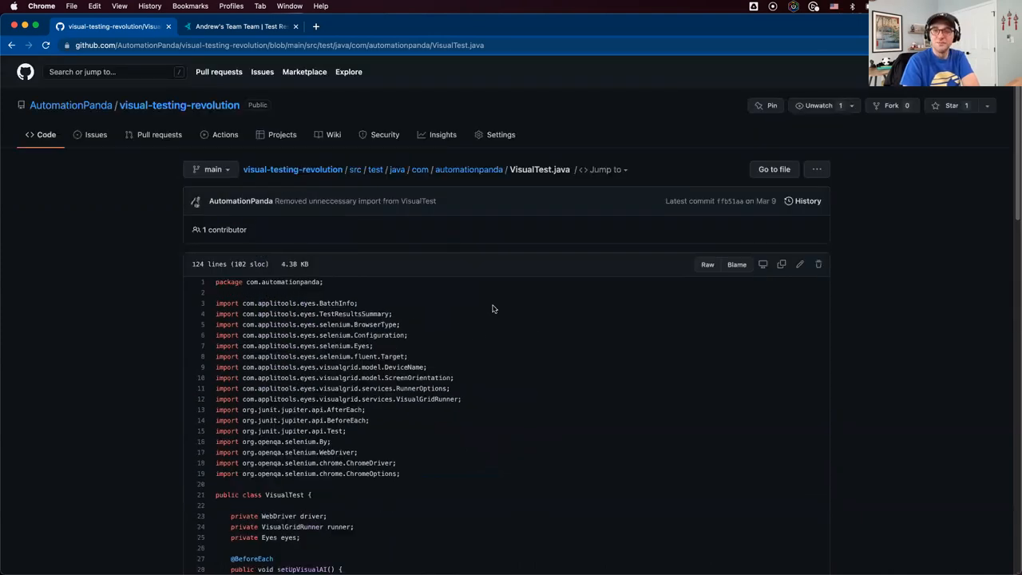
mouse_move(506, 268)
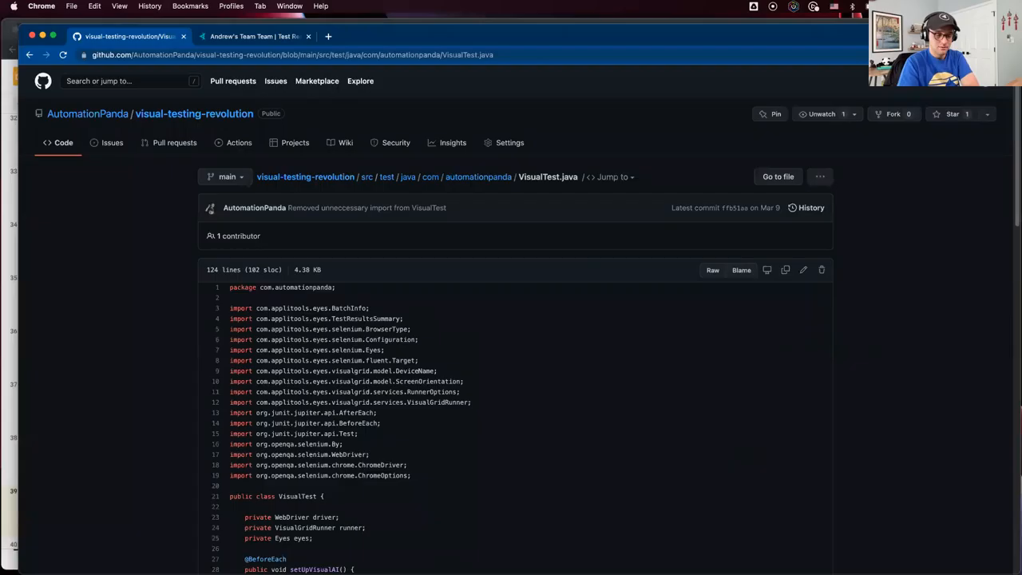
key(mission_control)
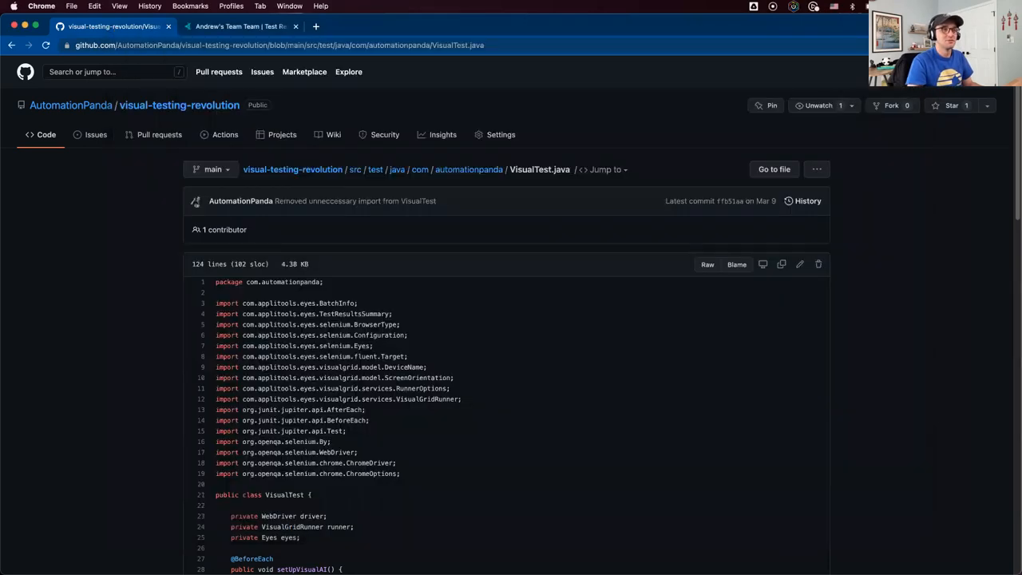
Show About Google Chrome via Help to see the version and check for updates
click(853, 6)
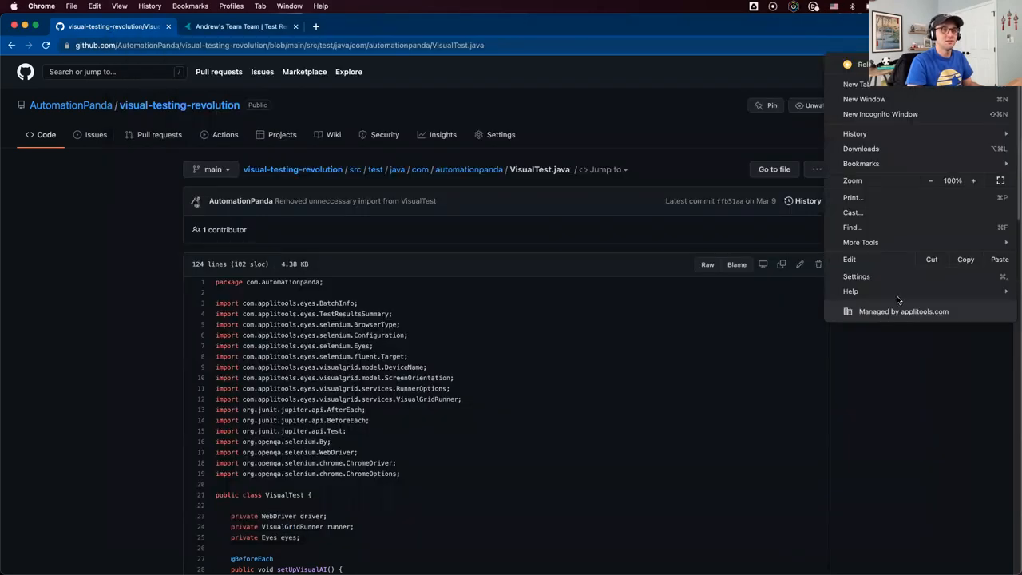
click(850, 291)
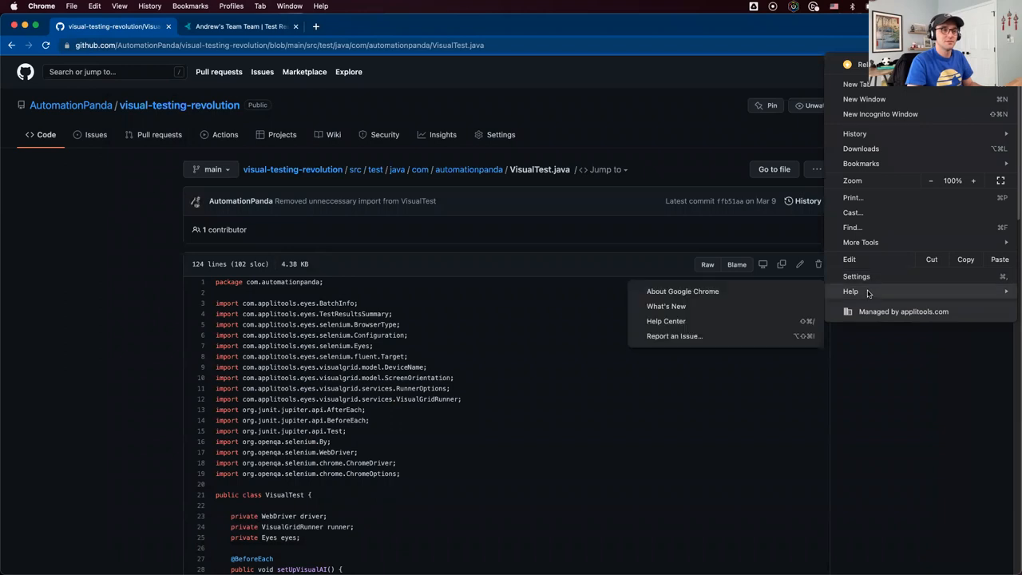
click(682, 291)
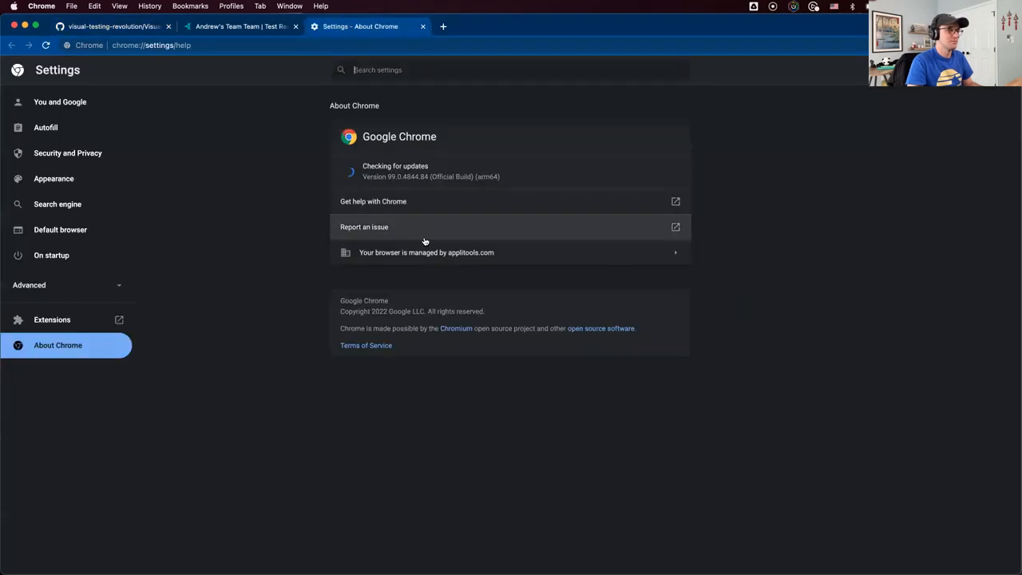
mouse_move(428, 10)
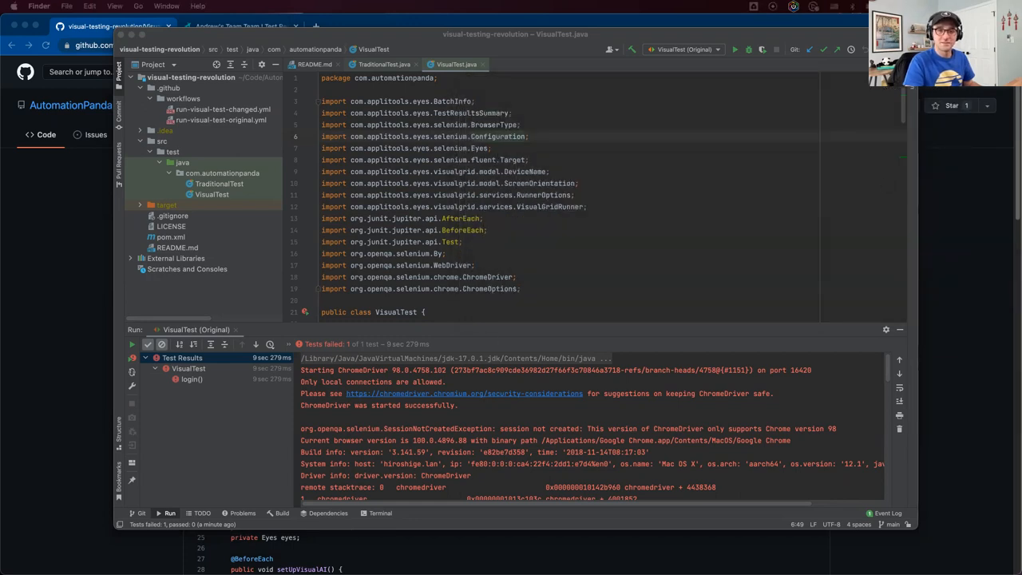
mouse_move(12, 273)
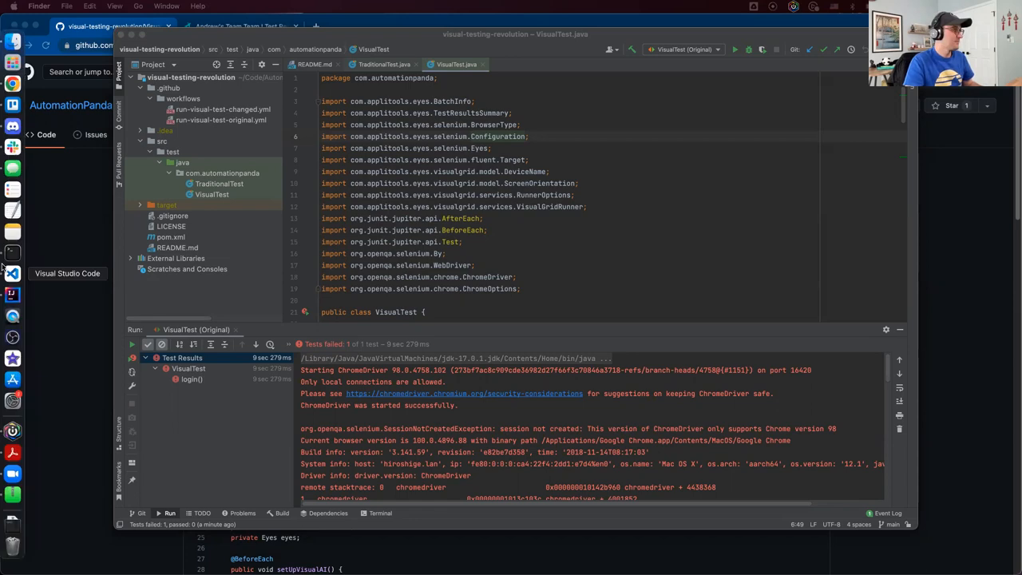
mouse_move(13, 273)
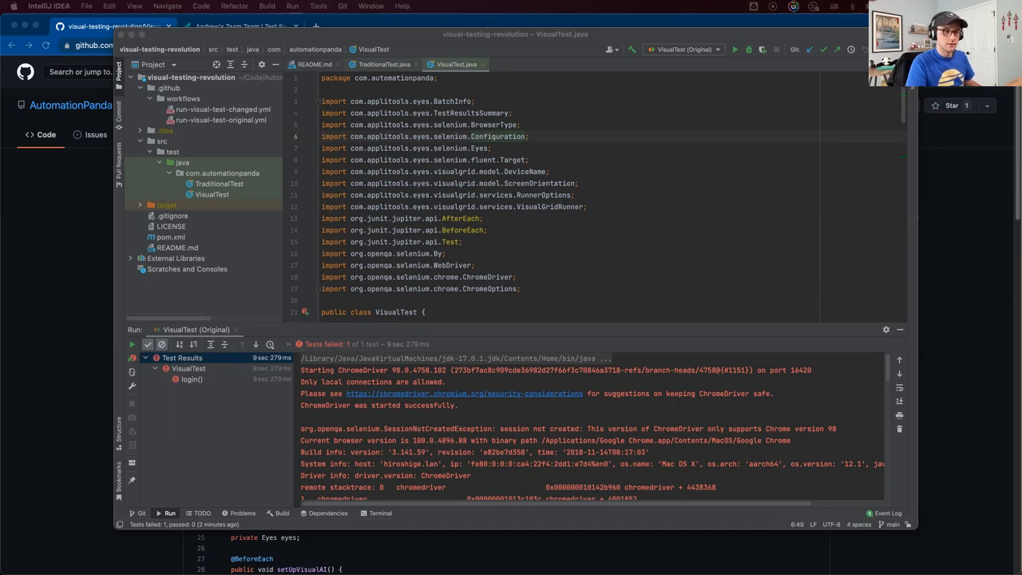
Rerun the VisualTest configuration so ChromeDriver starts the login test
click(734, 49)
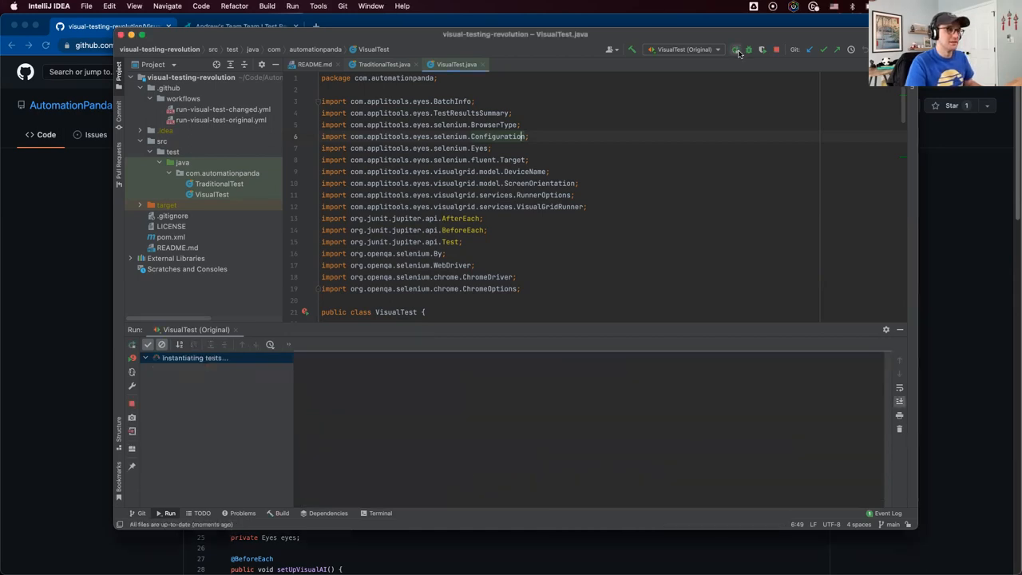
click(735, 50)
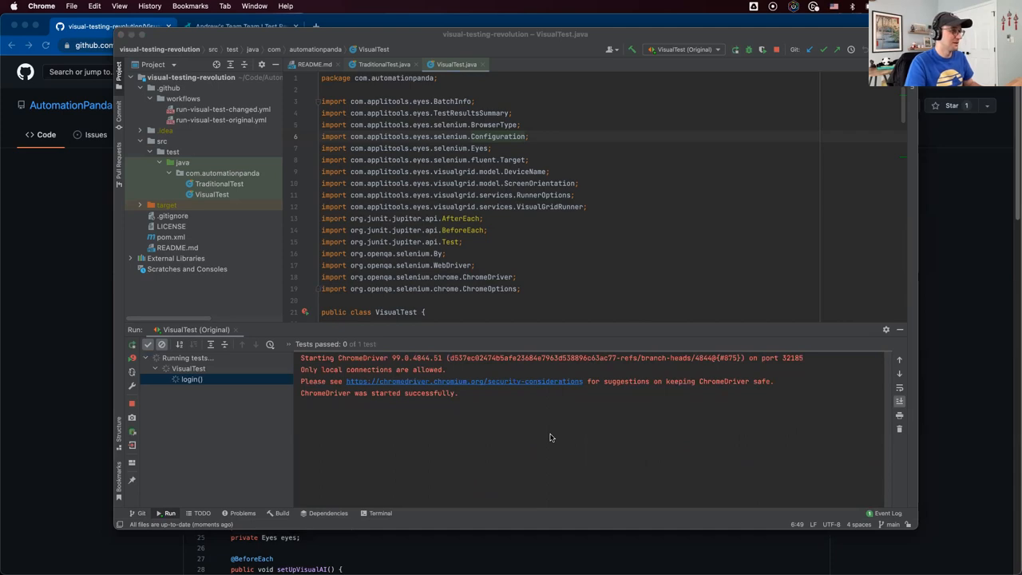
mouse_move(546, 425)
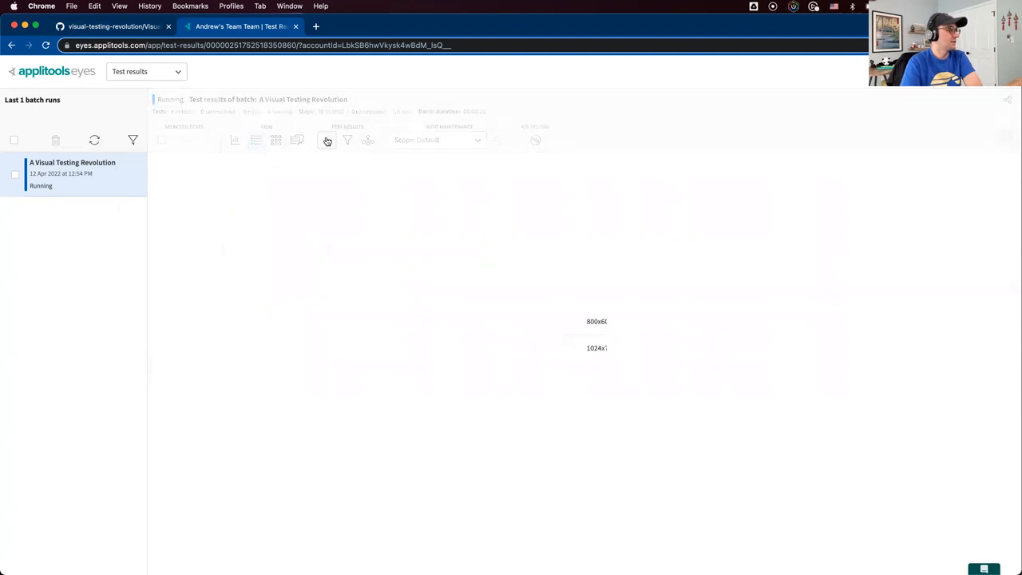
Reload the A Visual Testing Revolution batch to list its ten login tests
click(326, 140)
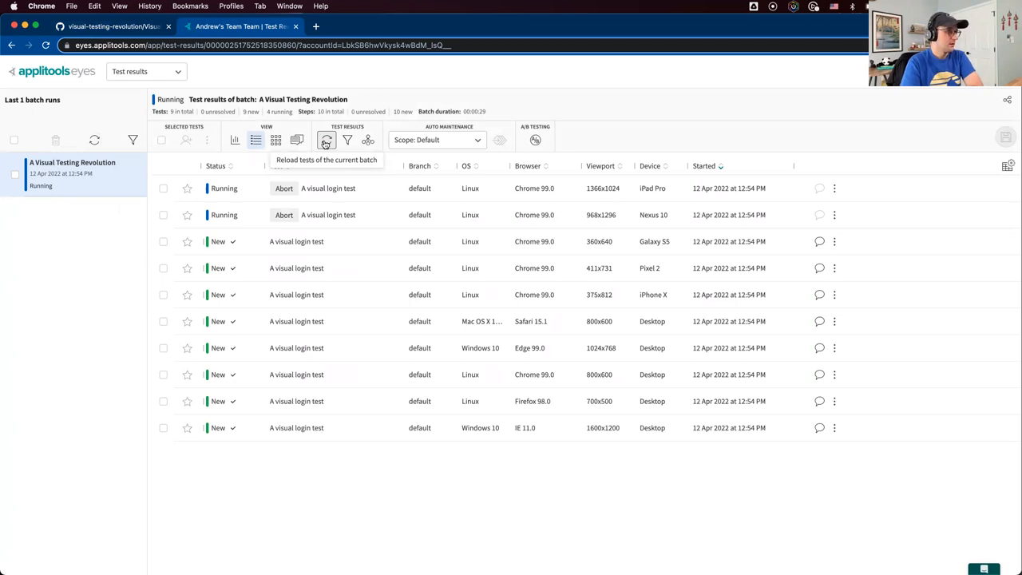
mouse_move(243, 178)
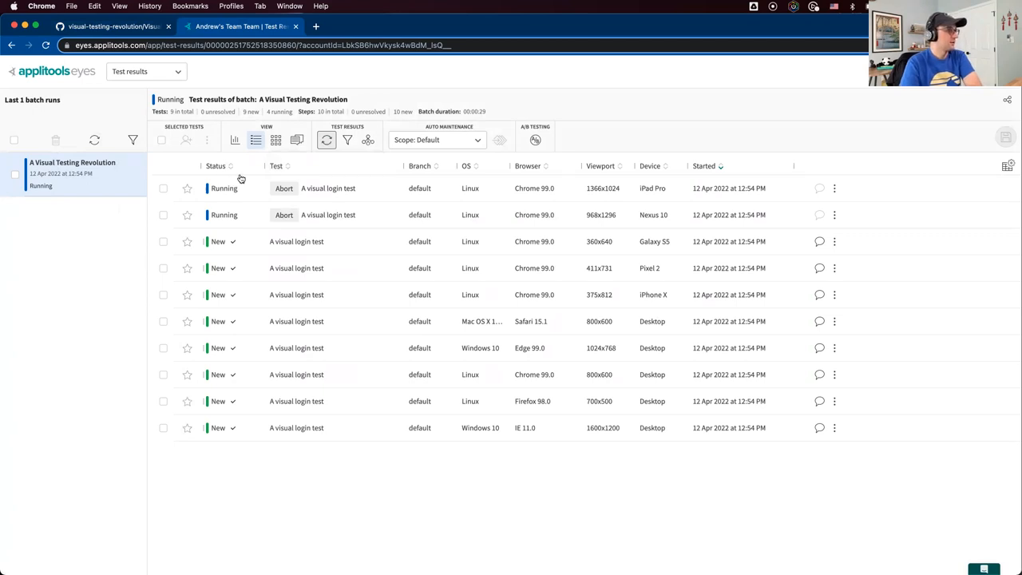
click(326, 141)
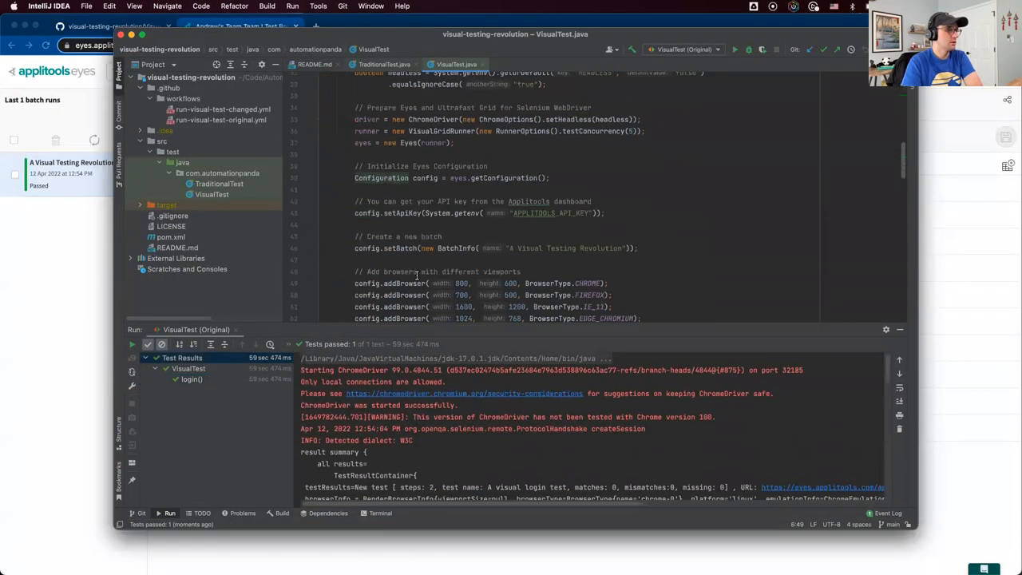
Scroll VisualTest.java and highlight its addBrowser and addDeviceEmulation configuration lines
scroll(down, 3)
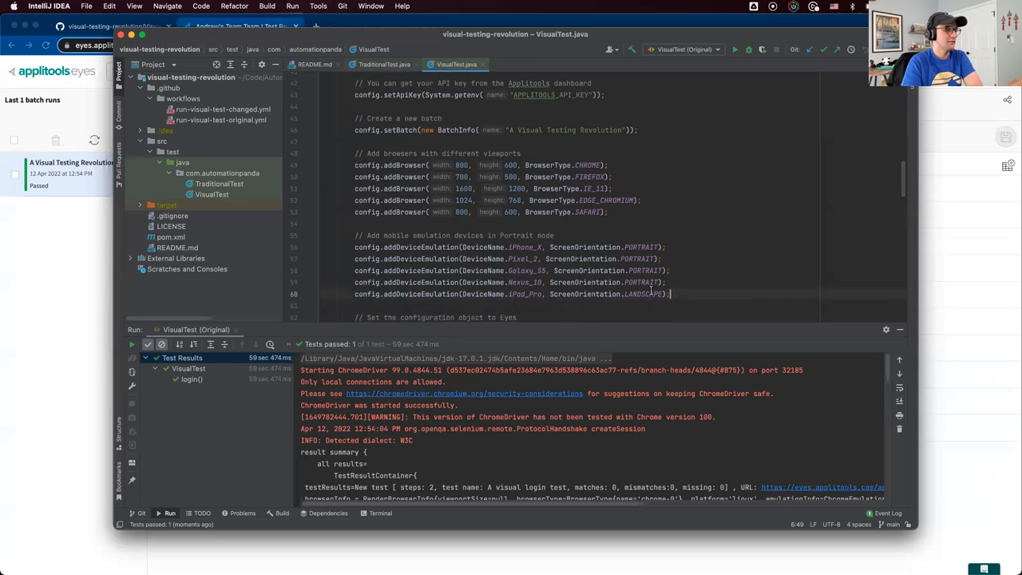
drag(355, 164, 671, 294)
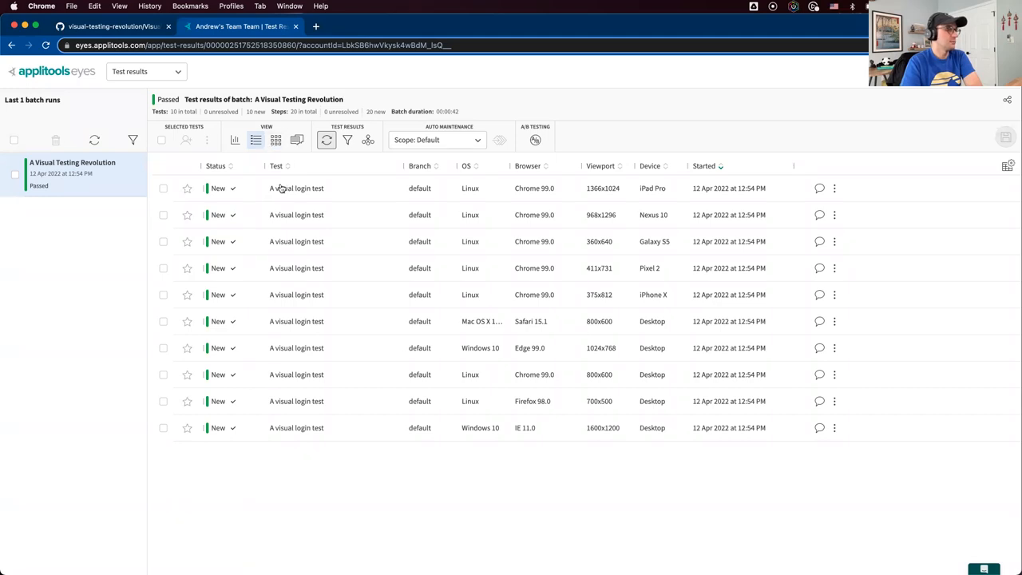
mouse_move(326, 409)
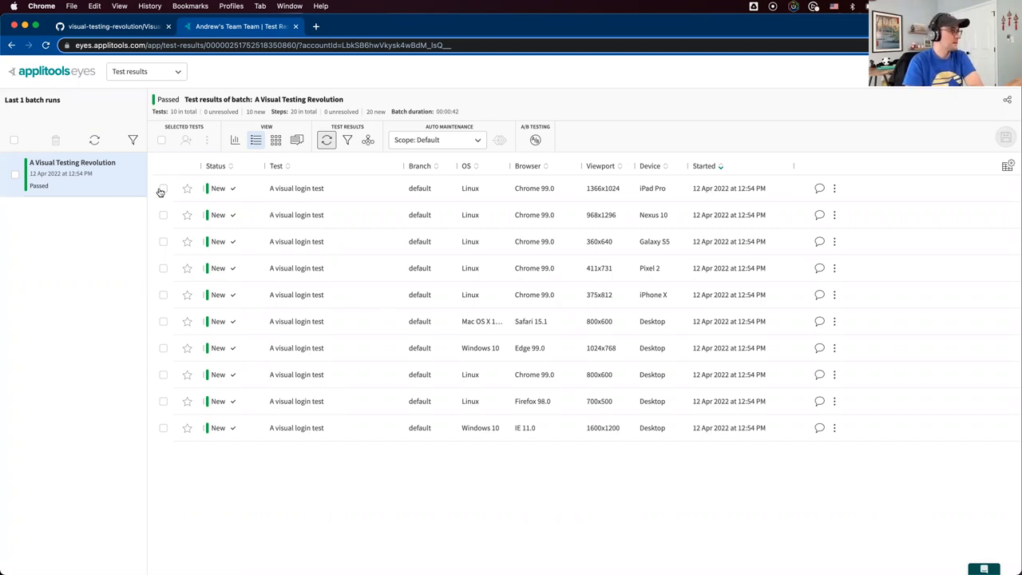
mouse_move(24, 152)
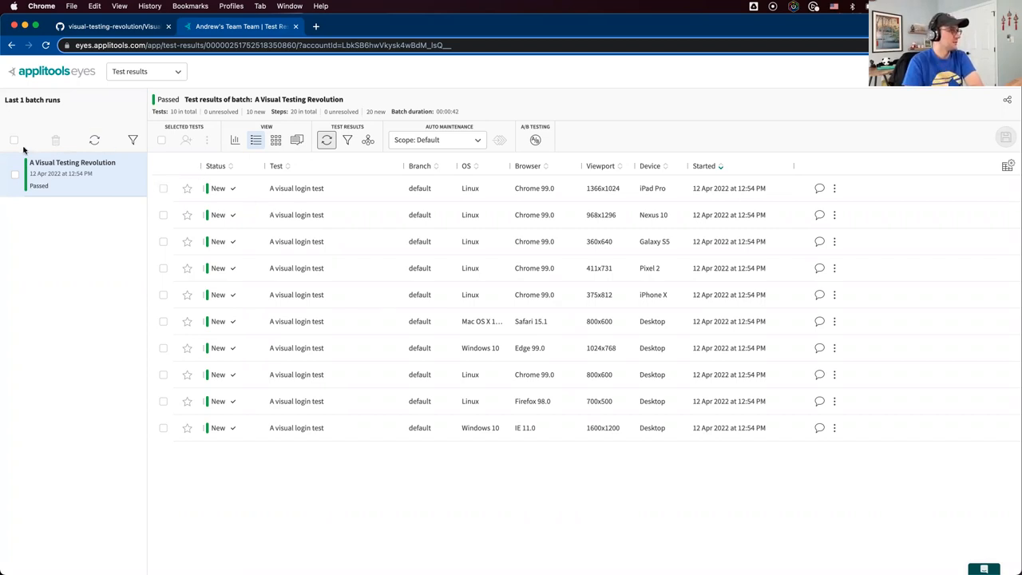
Delete the A Visual Testing Revolution batch and confirm
click(54, 141)
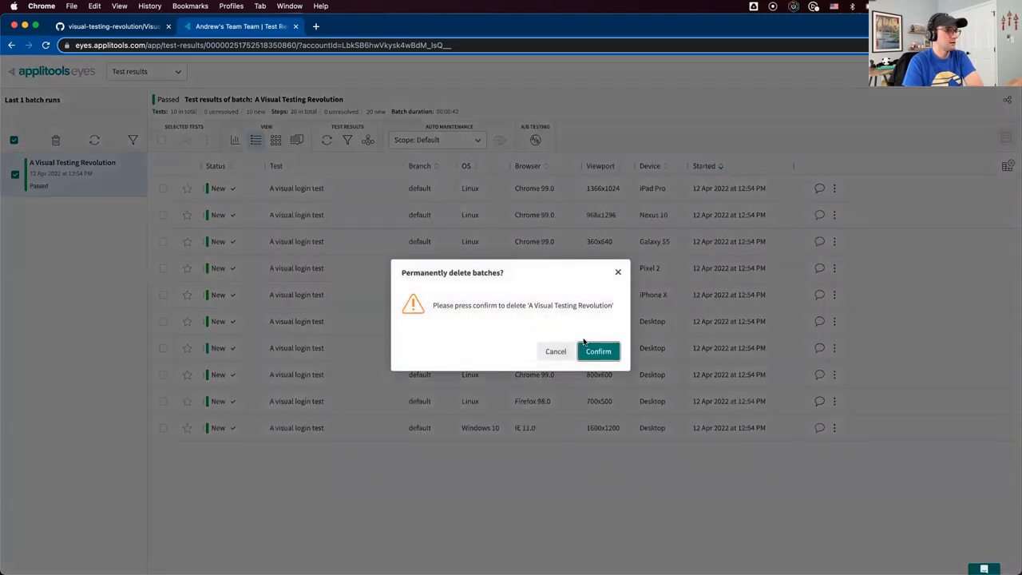
click(597, 351)
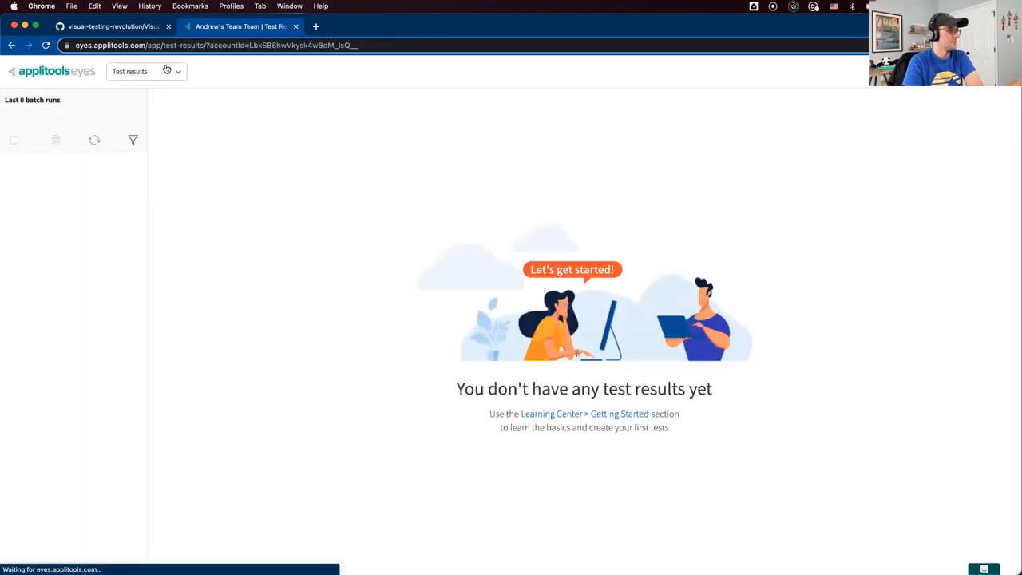
Delete all ten Branch baselines, confirm, and return to the Test results list
click(147, 70)
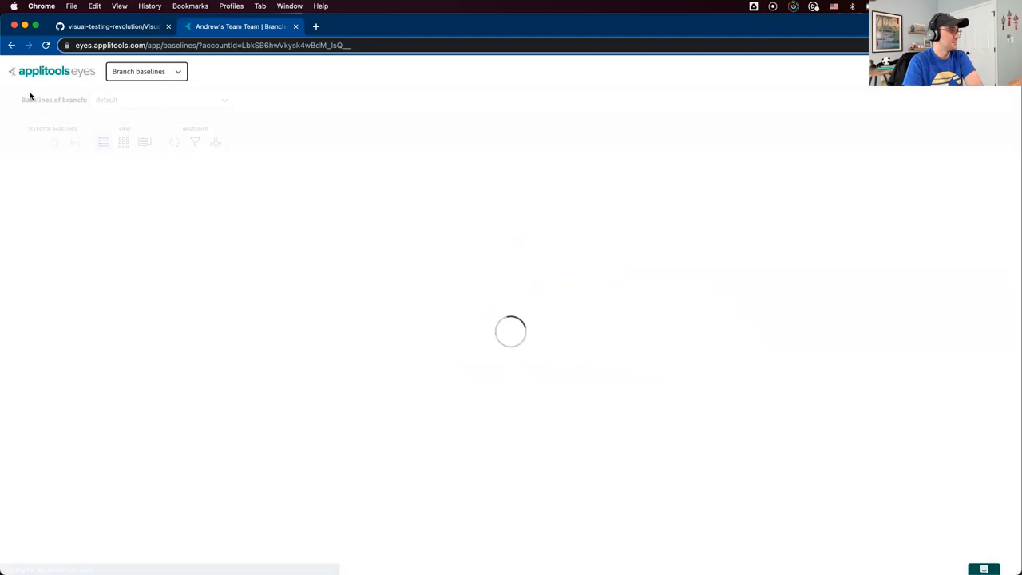
click(55, 142)
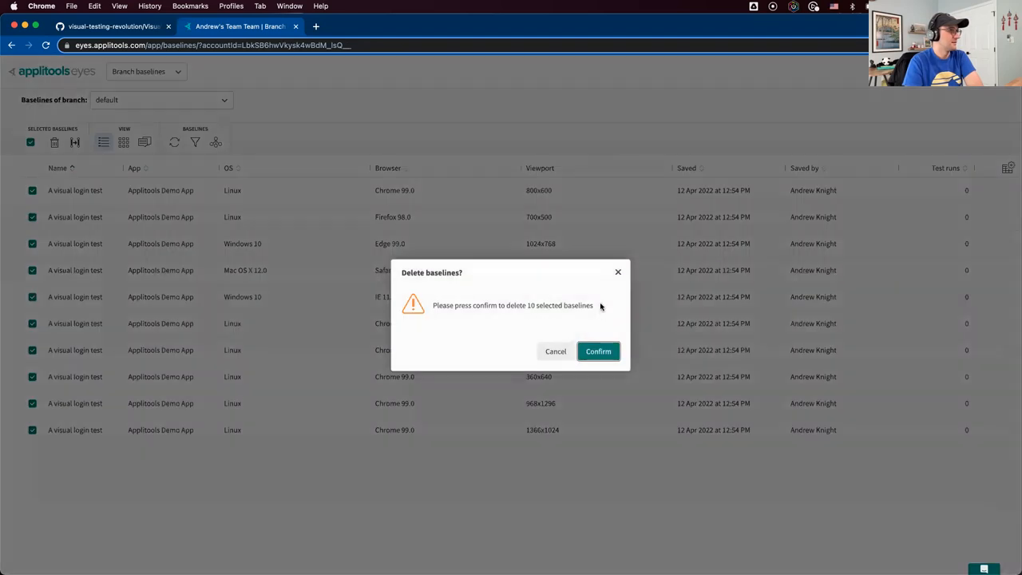
click(597, 352)
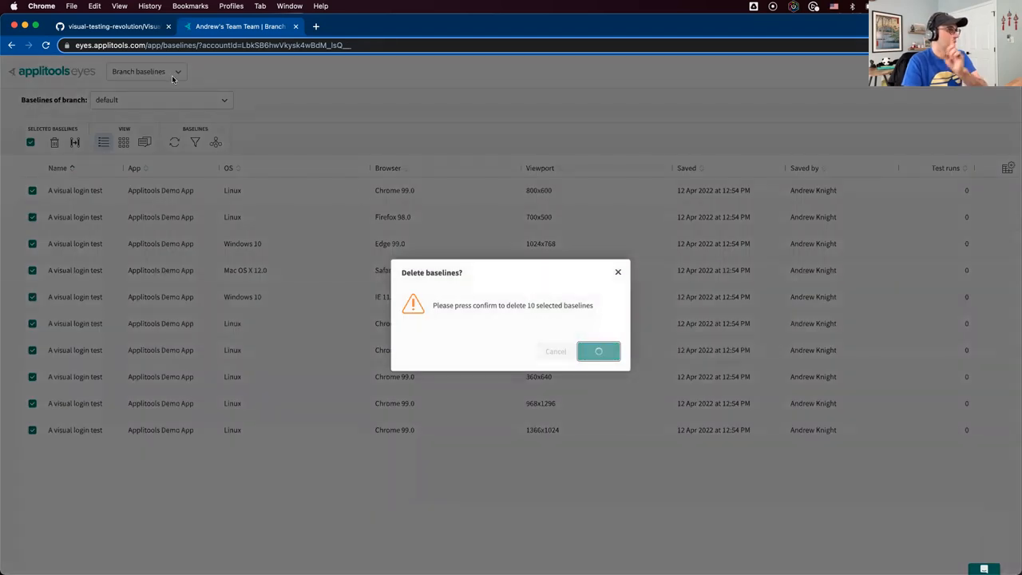
click(597, 352)
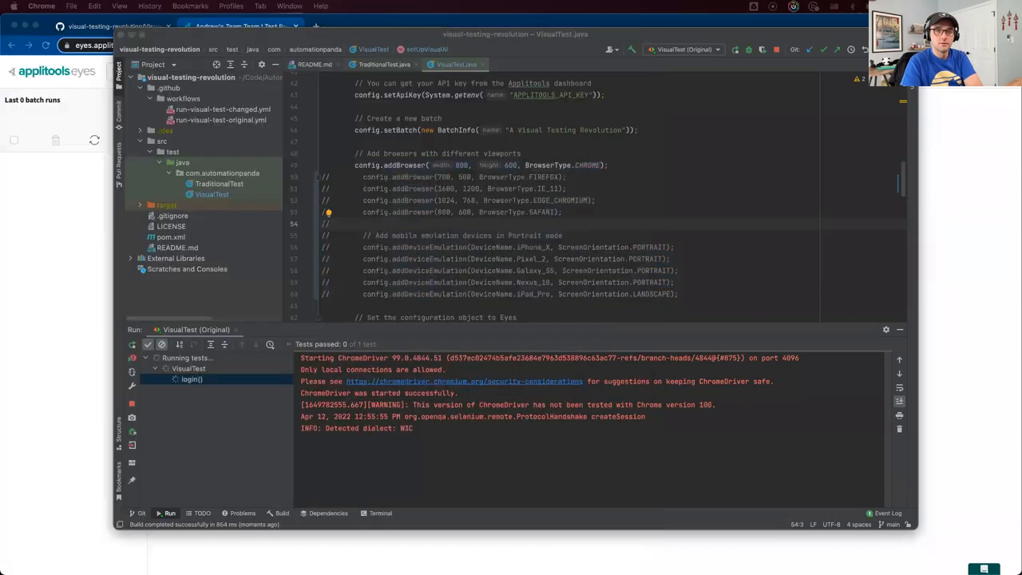
mouse_move(95, 334)
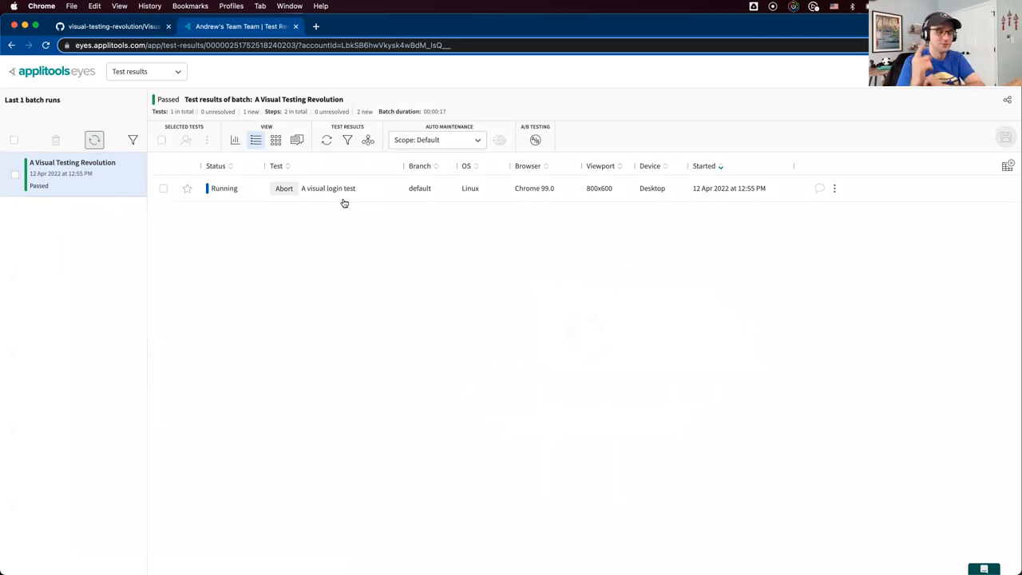
mouse_move(93, 141)
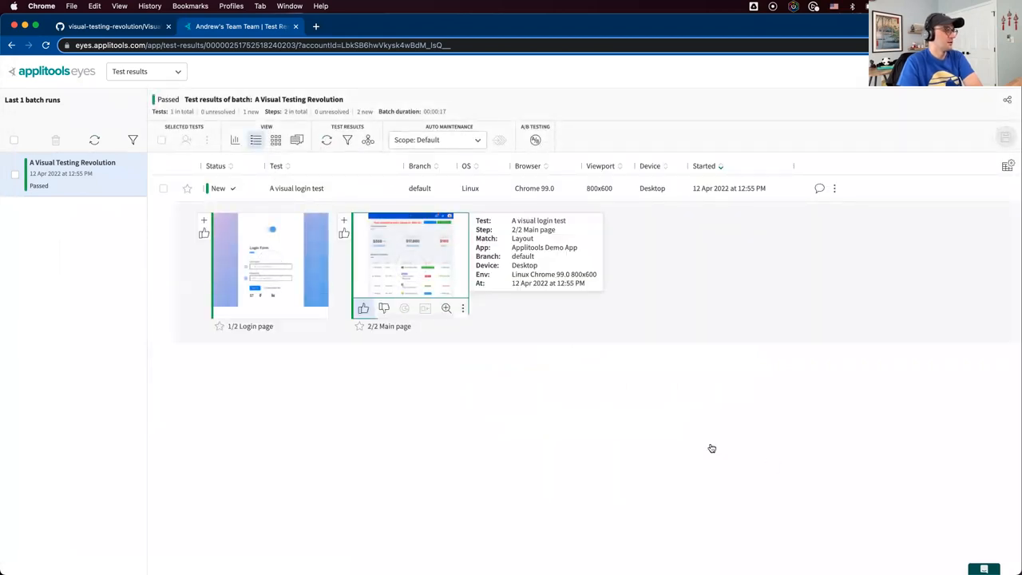
mouse_move(769, 457)
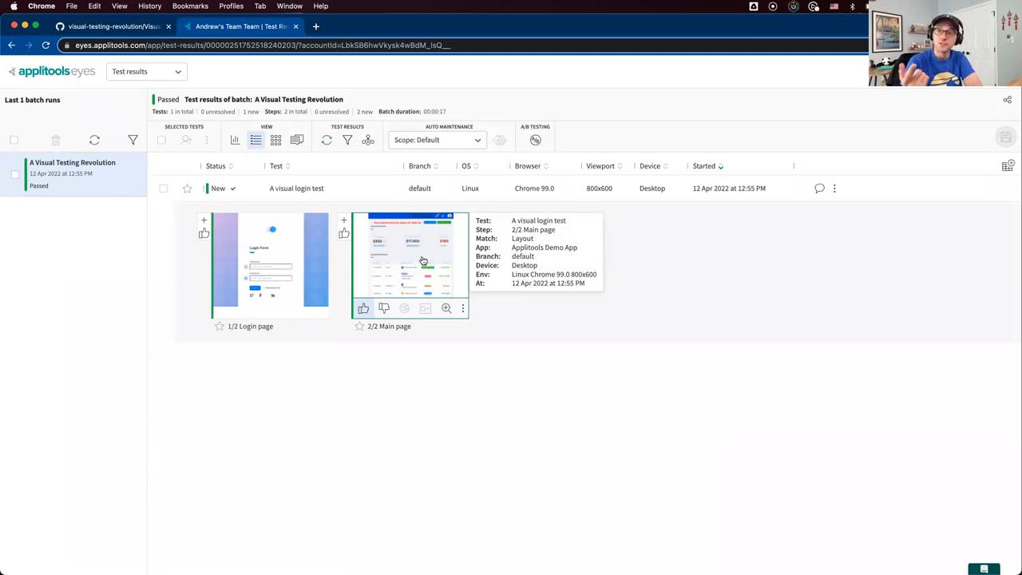
mouse_move(339, 220)
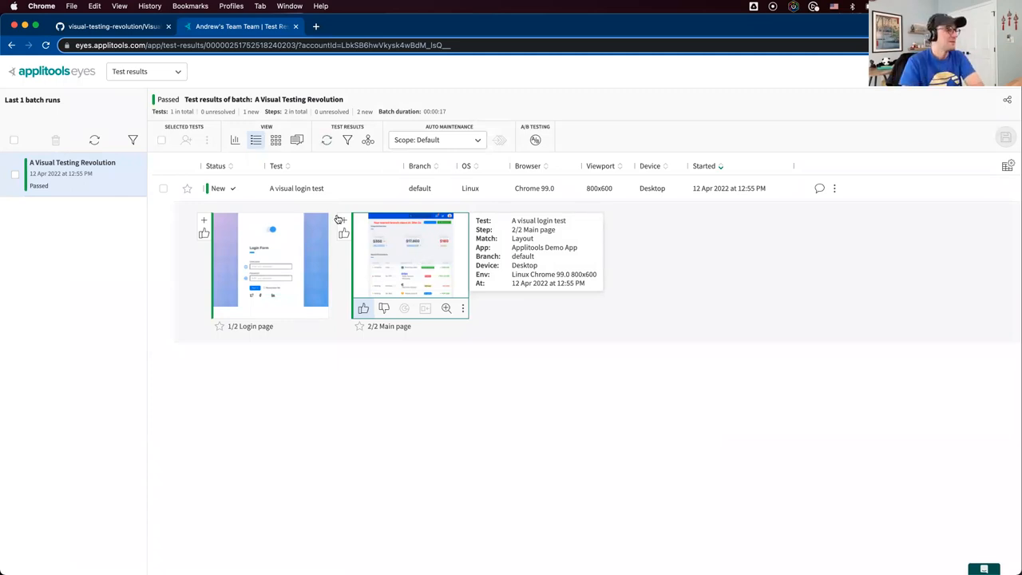
Open the 1/2 Login page step of the batch, showing a checkpoint with no baseline image
click(224, 188)
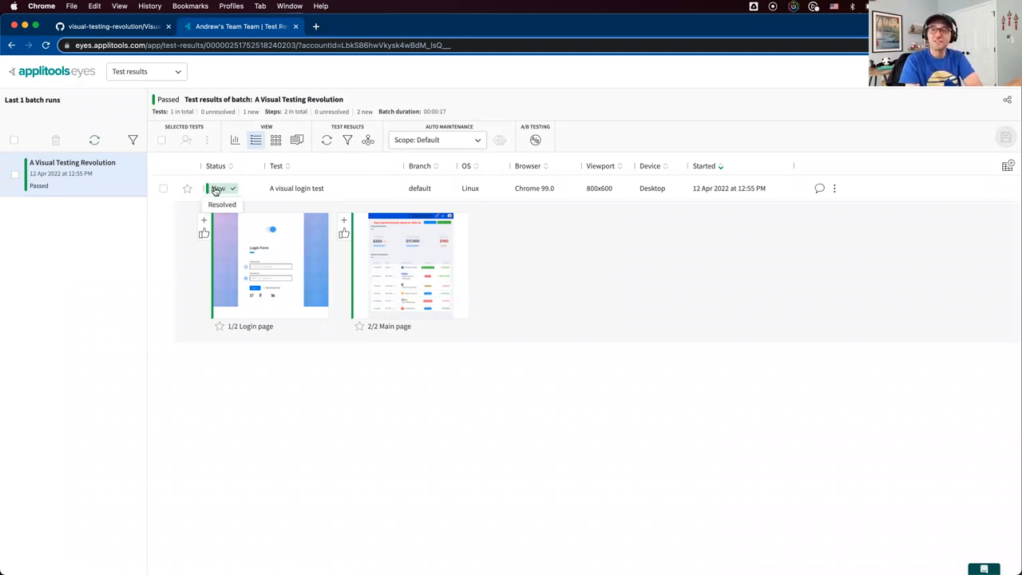
click(268, 263)
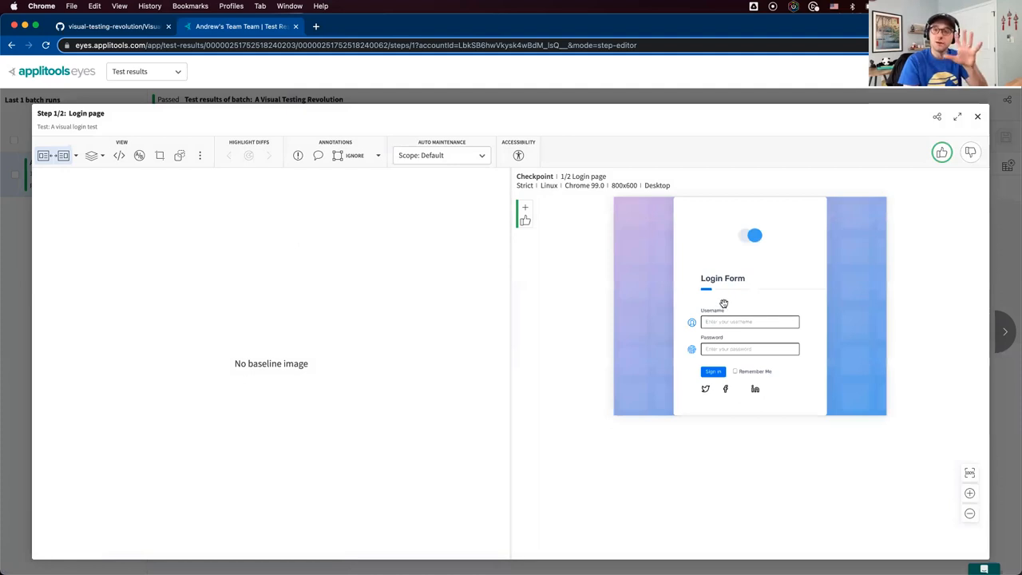
mouse_move(726, 302)
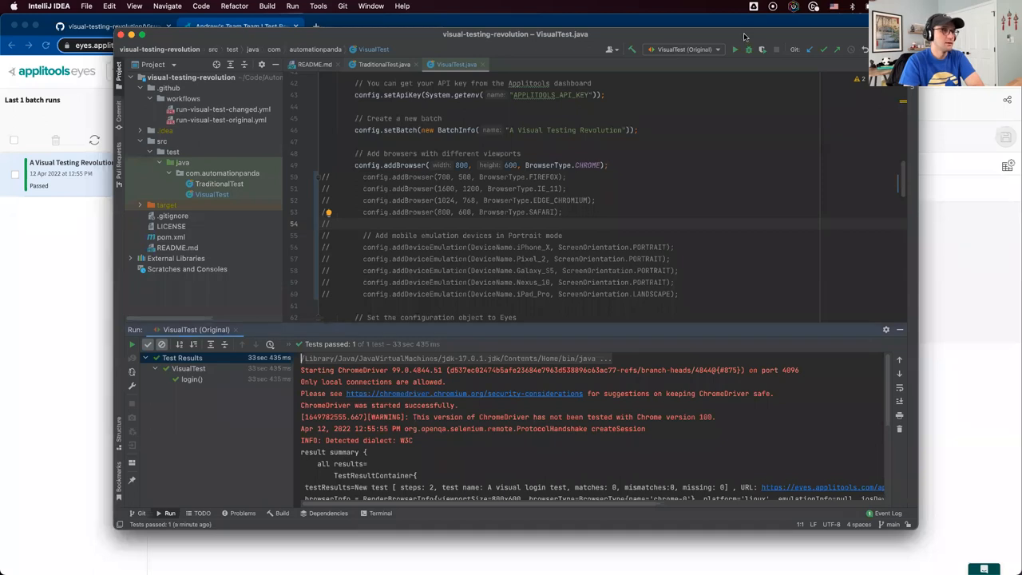
Rerun VisualTest so a second batch of checkpoints is sent to Eyes
click(735, 50)
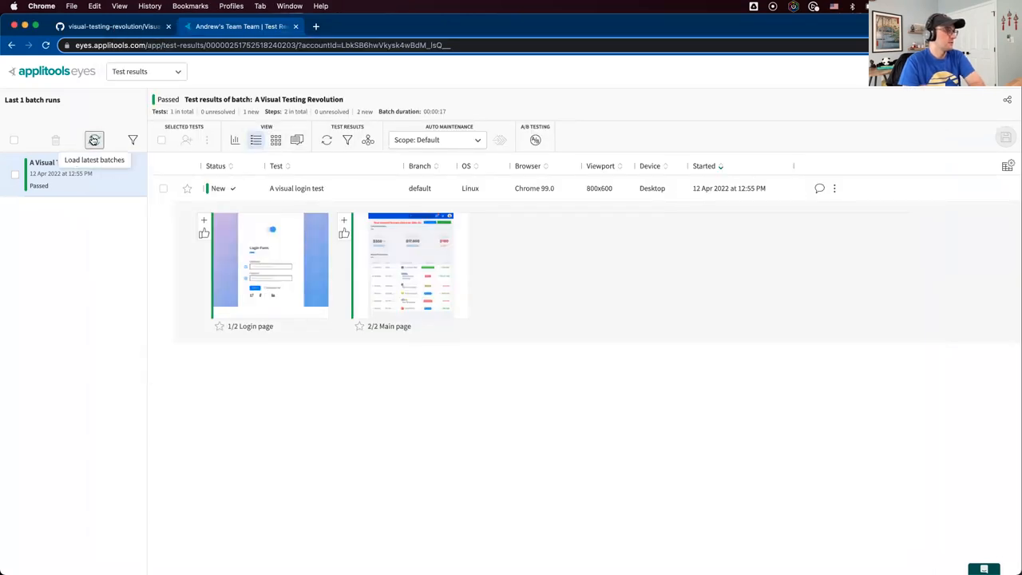
Load the 12:57 PM batch, refresh its results and expand the passed Chrome login test's two snapshots
click(94, 140)
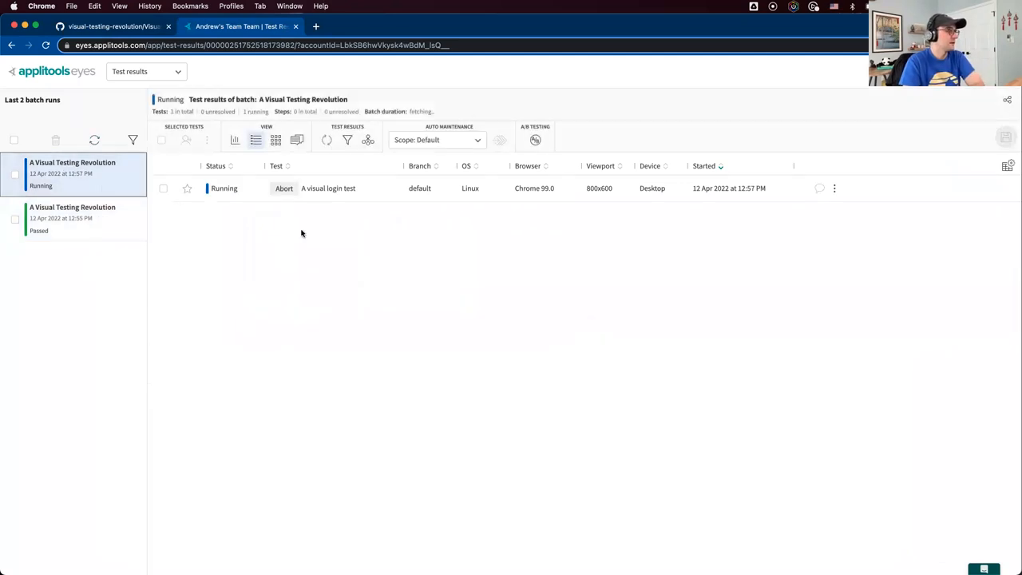
click(326, 140)
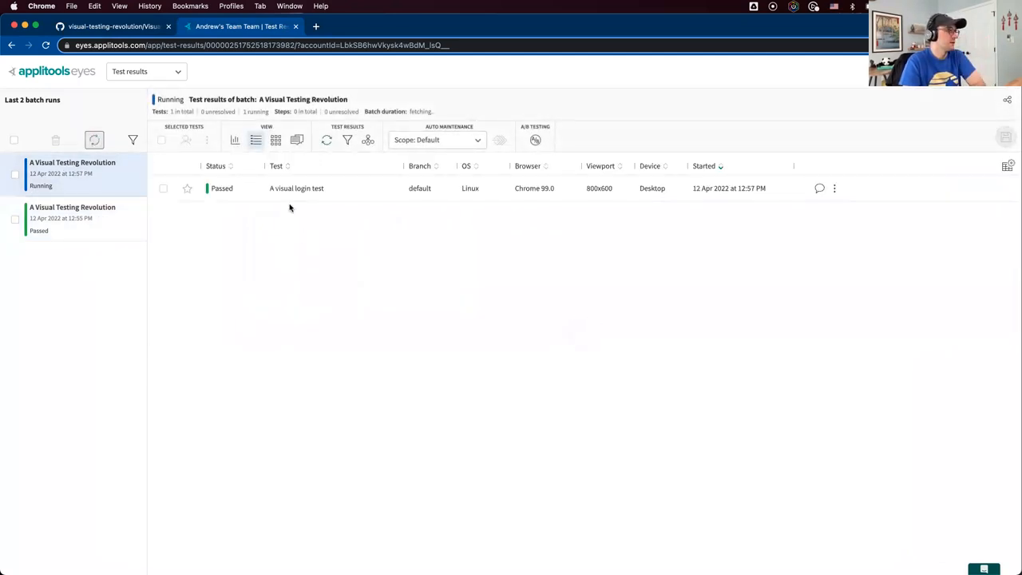
click(297, 189)
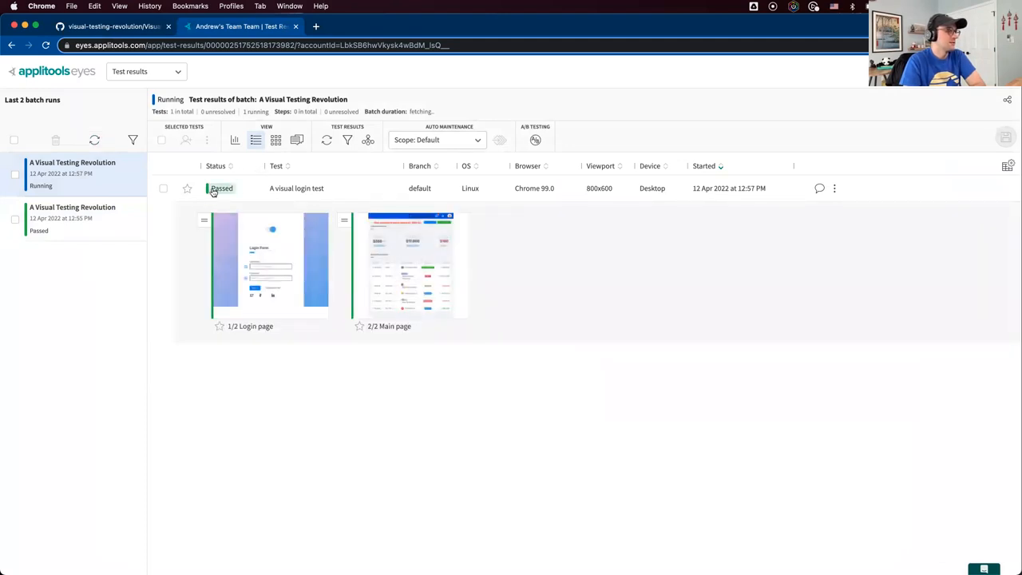
mouse_move(268, 259)
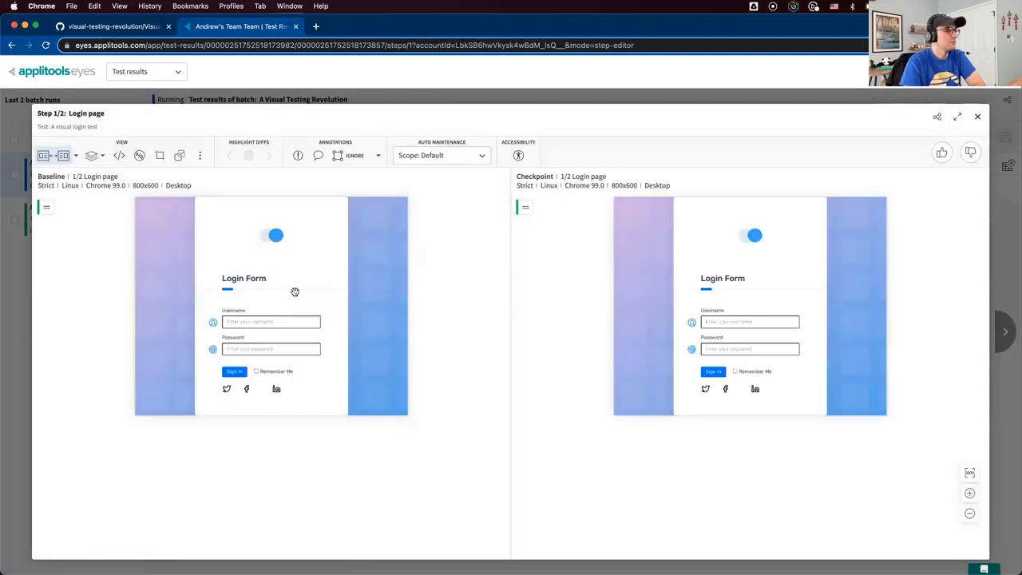
mouse_move(750, 264)
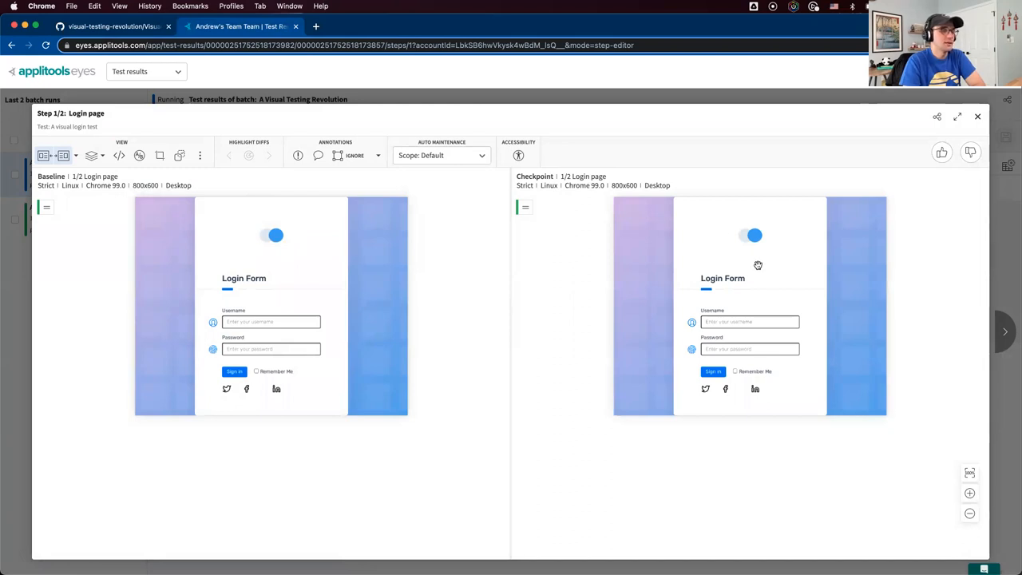
mouse_move(783, 261)
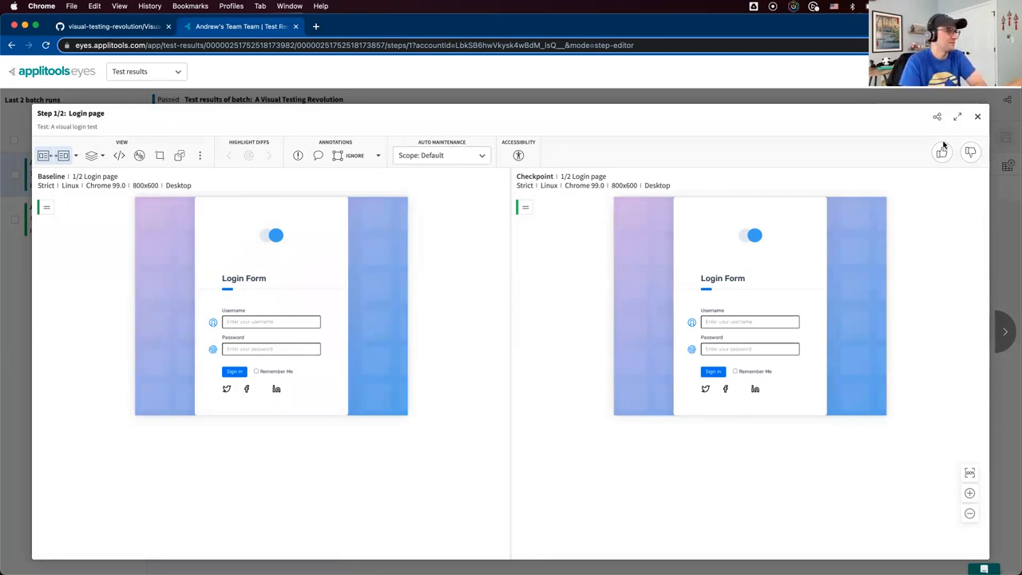
Open the 1/2 Login page snapshot to view baseline and checkpoint side by side
click(977, 116)
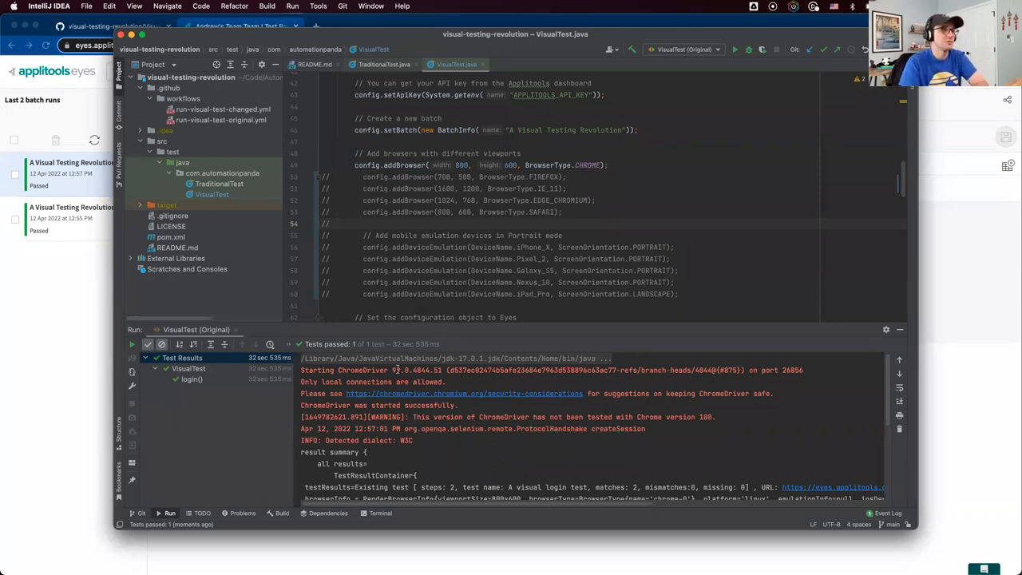
Run VisualTest again, launching a new automated Chrome session
click(685, 50)
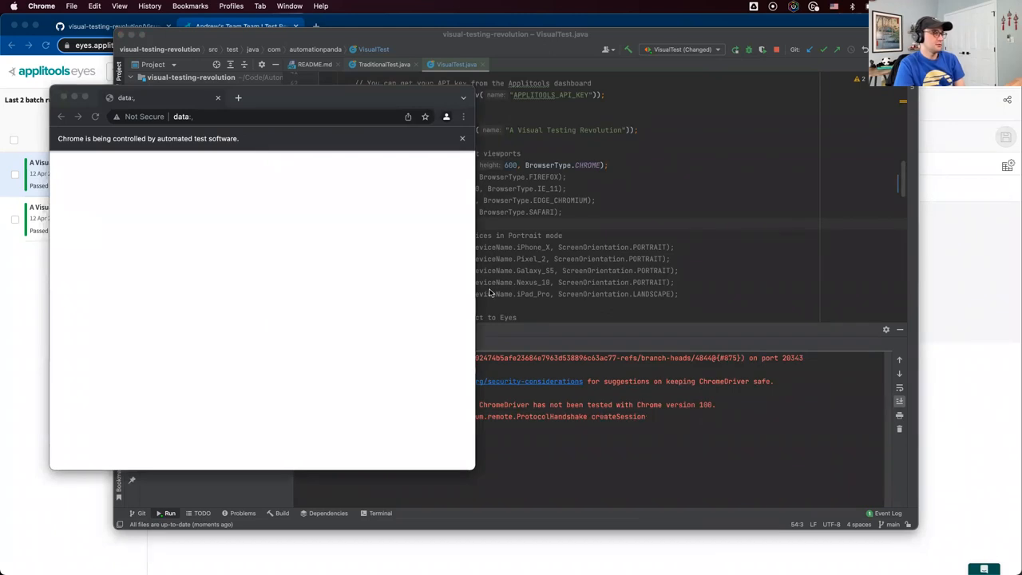
mouse_move(549, 318)
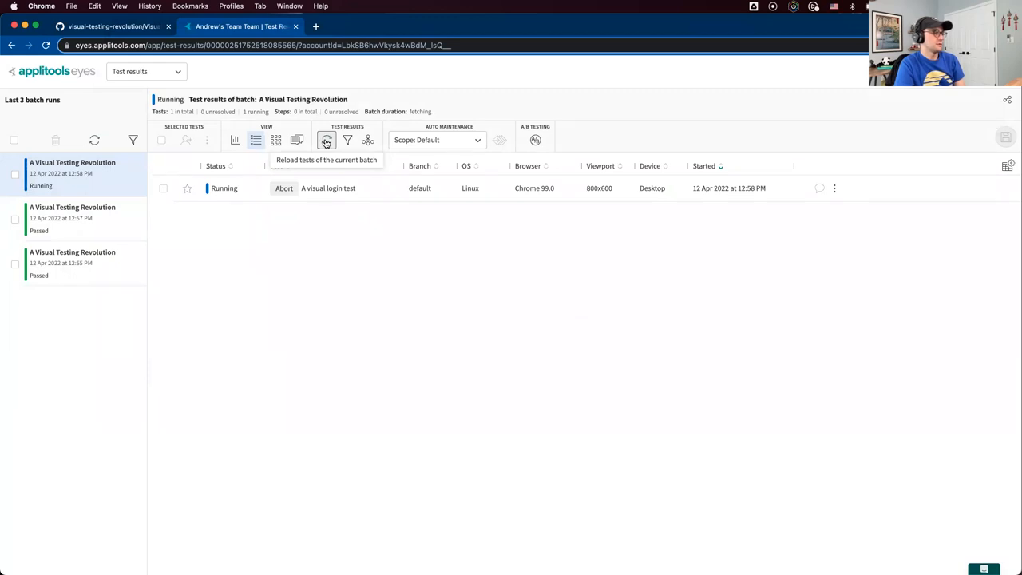
Refresh the 12:58 PM batch's still-running login test results
click(326, 140)
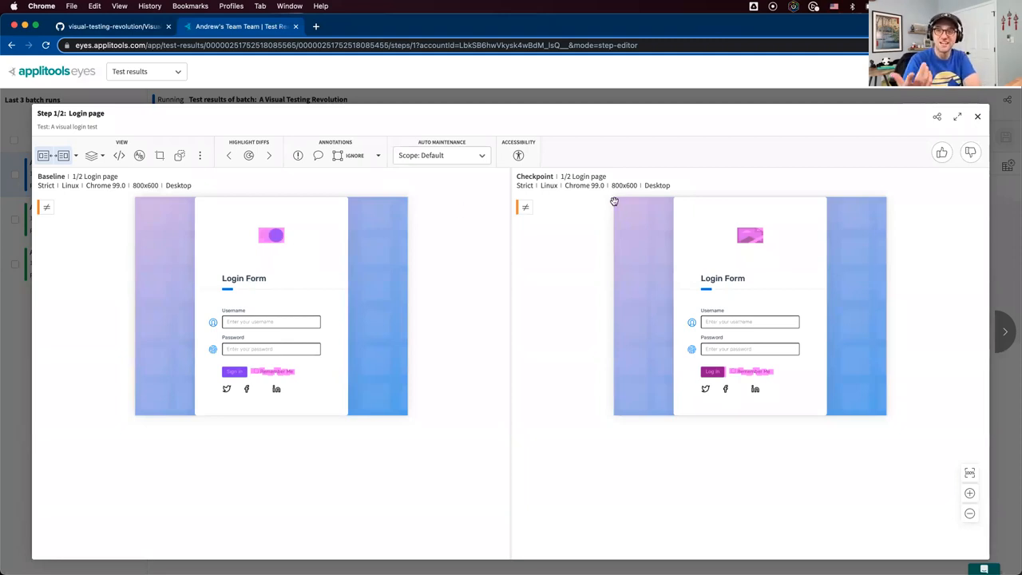
mouse_move(498, 208)
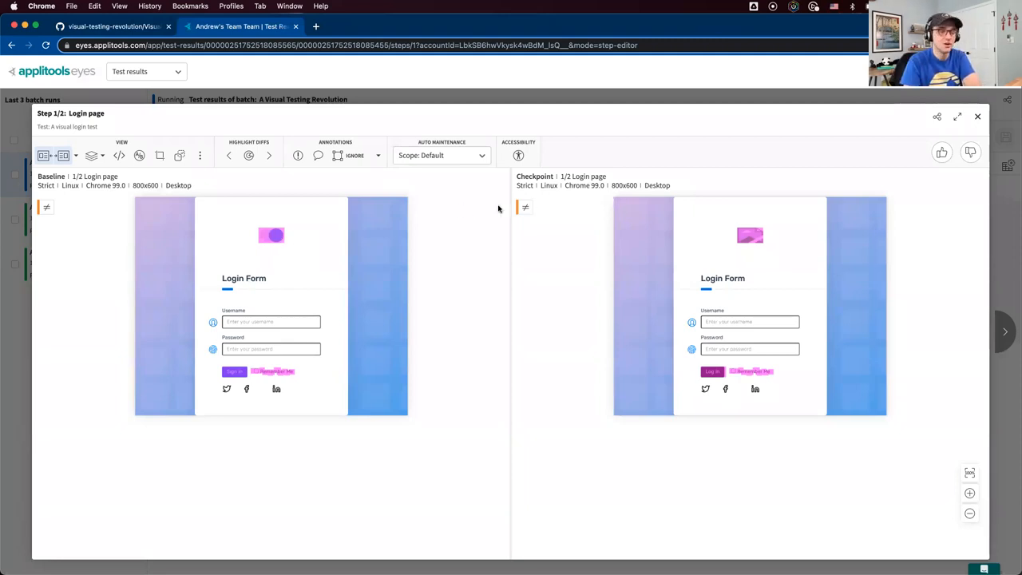
mouse_move(335, 319)
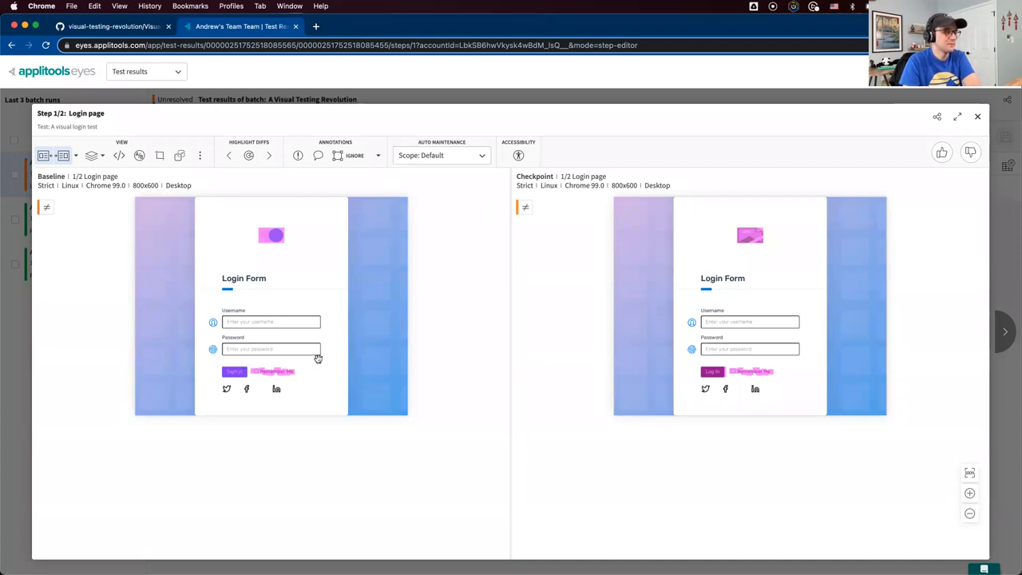
mouse_move(688, 374)
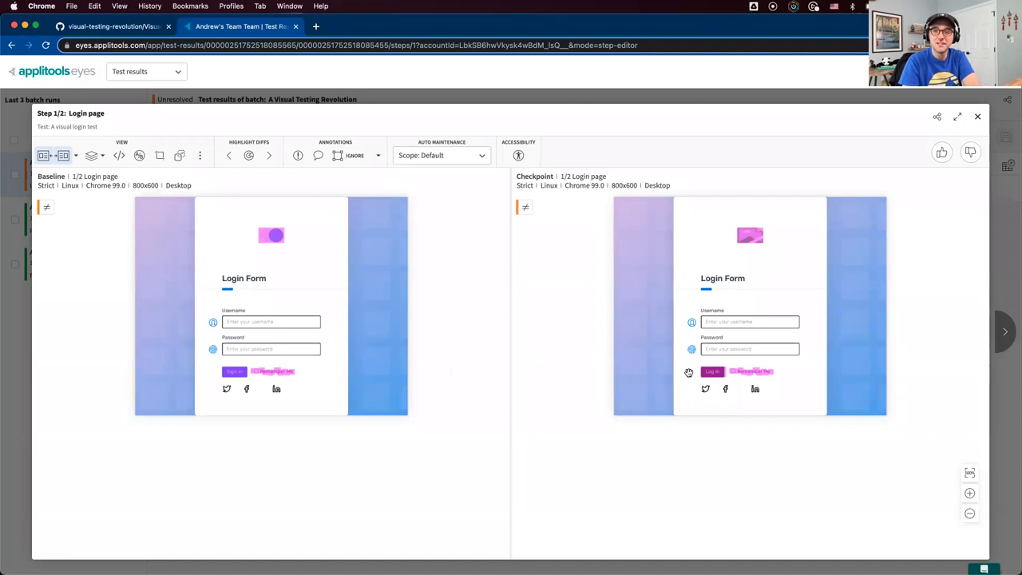
mouse_move(482, 323)
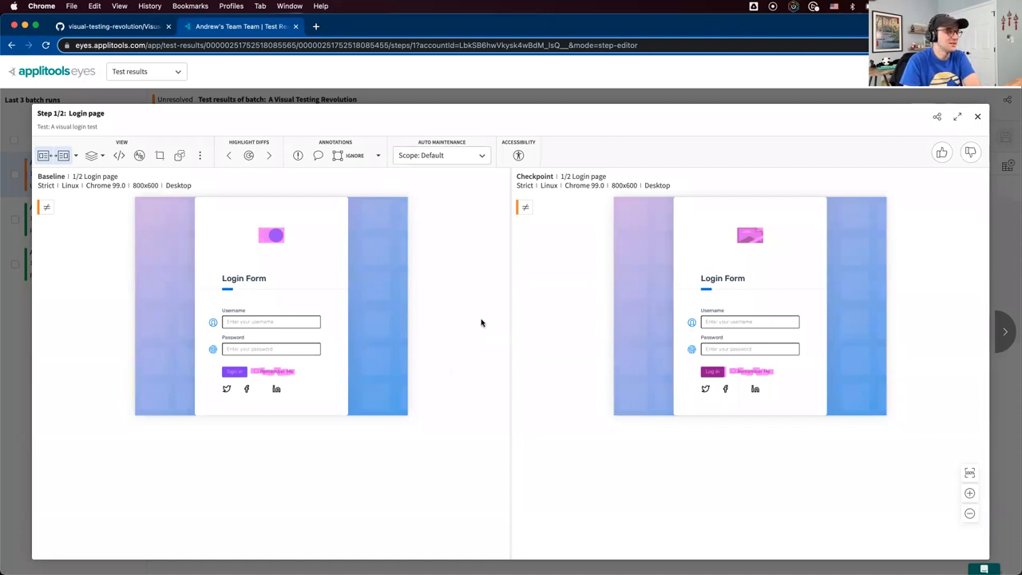
mouse_move(476, 318)
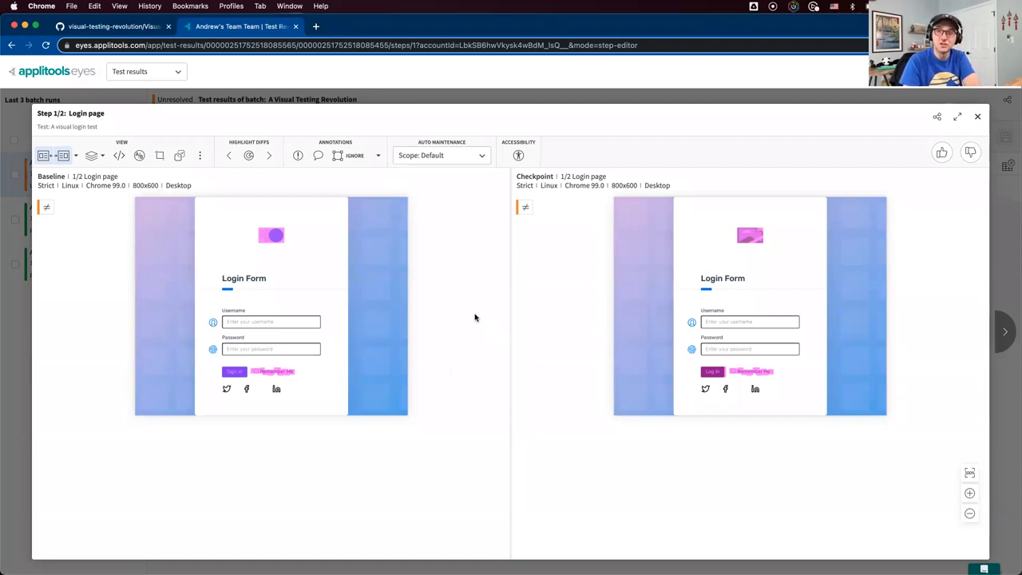
mouse_move(470, 313)
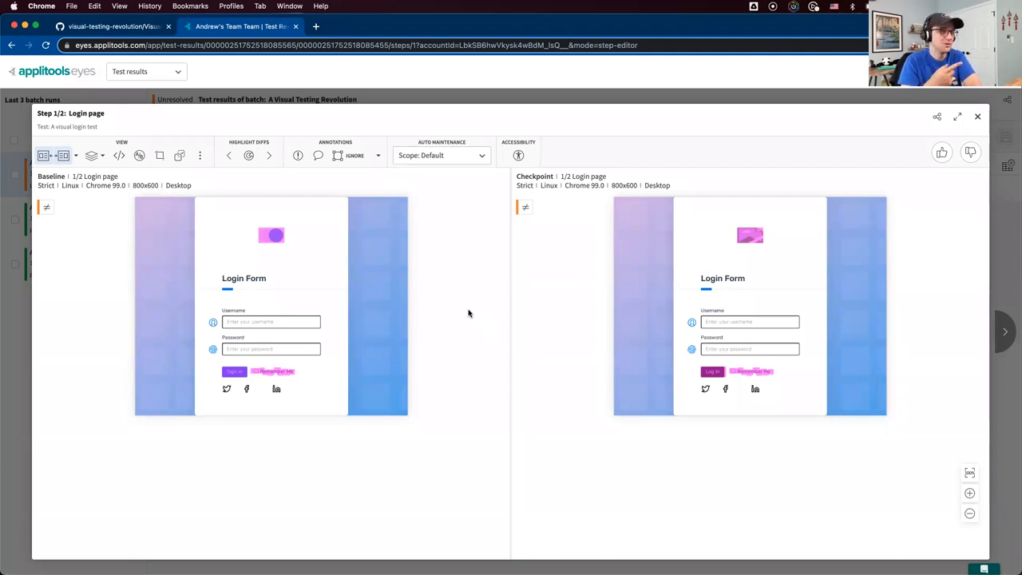
mouse_move(727, 230)
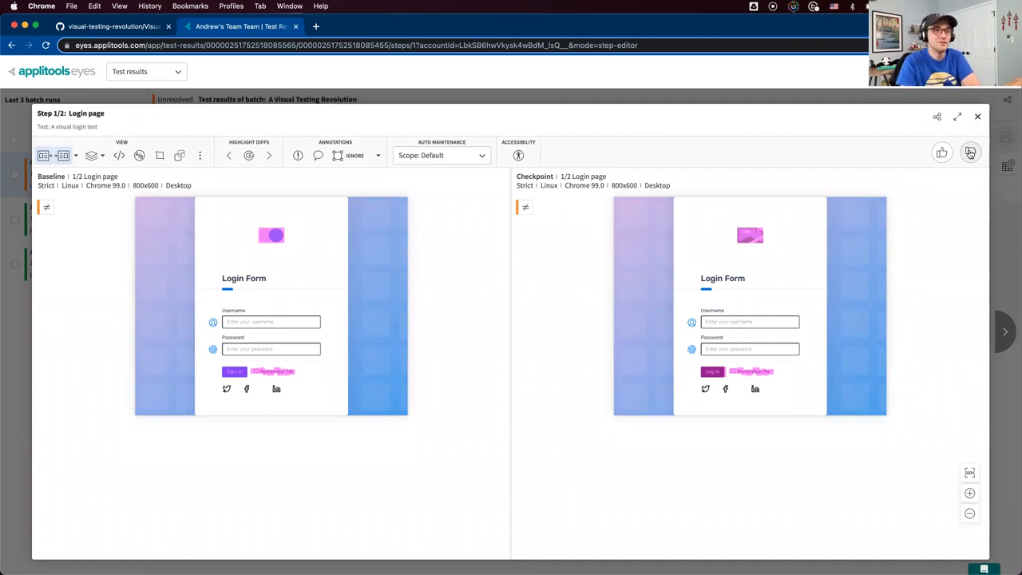
Reject the Login page differences with thumbs-down and close the All steps resolved dialog
click(971, 154)
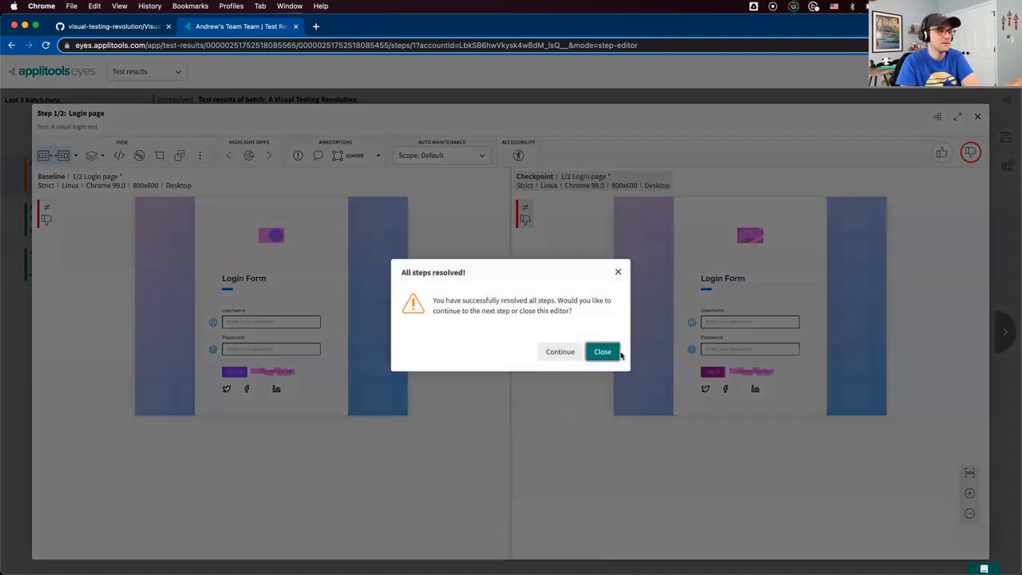
click(603, 352)
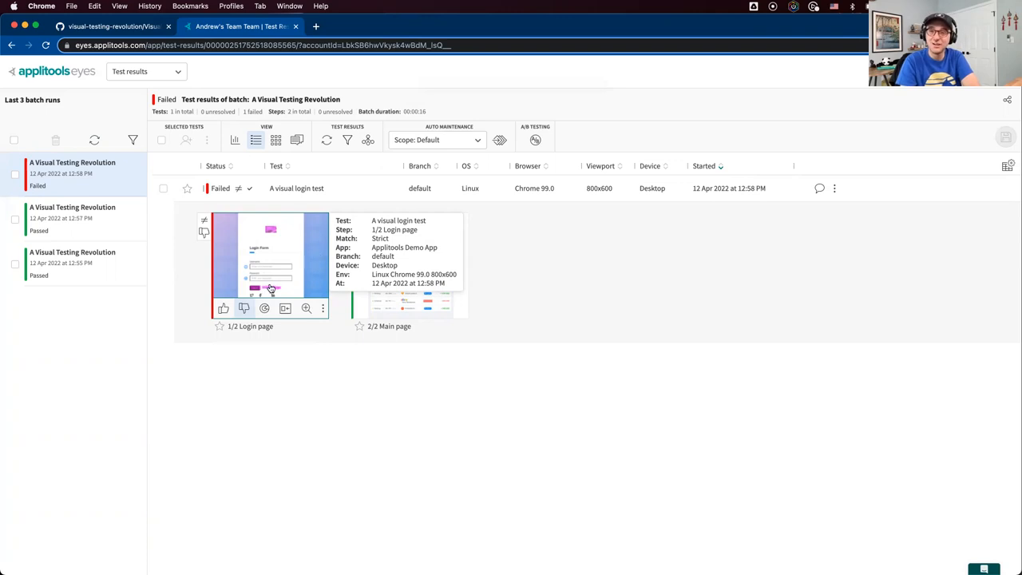
mouse_move(271, 288)
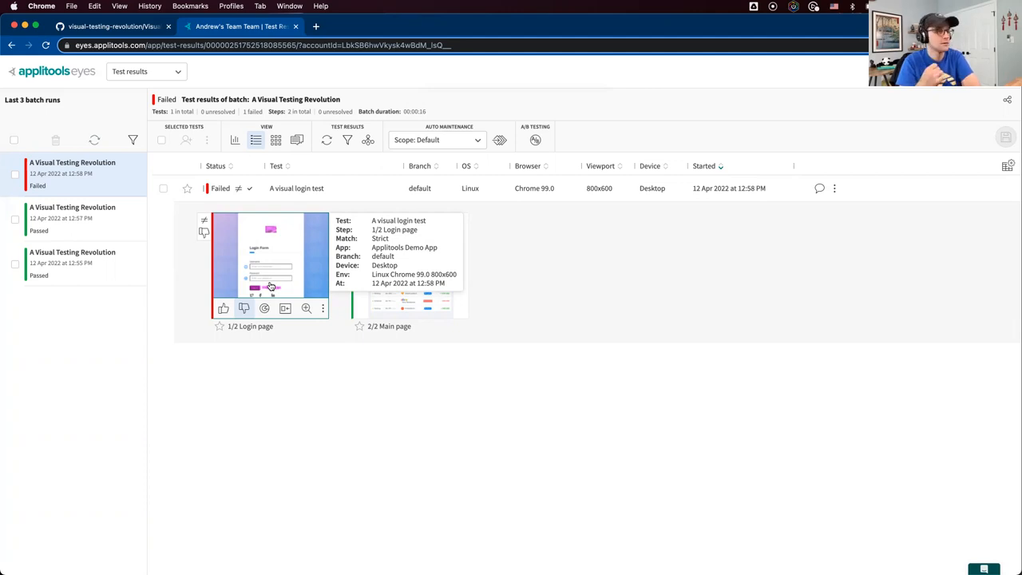
mouse_move(296, 388)
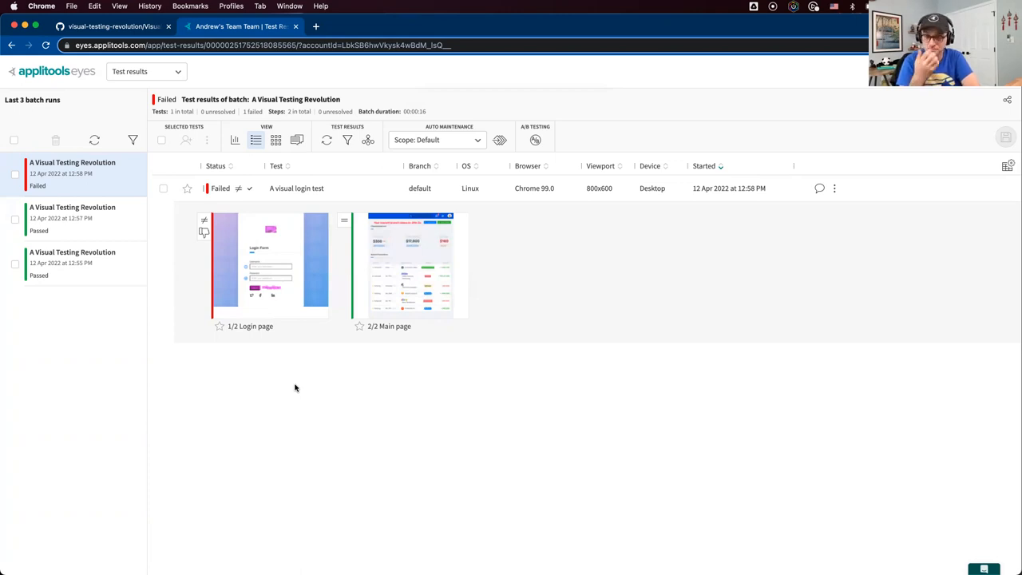
mouse_move(287, 262)
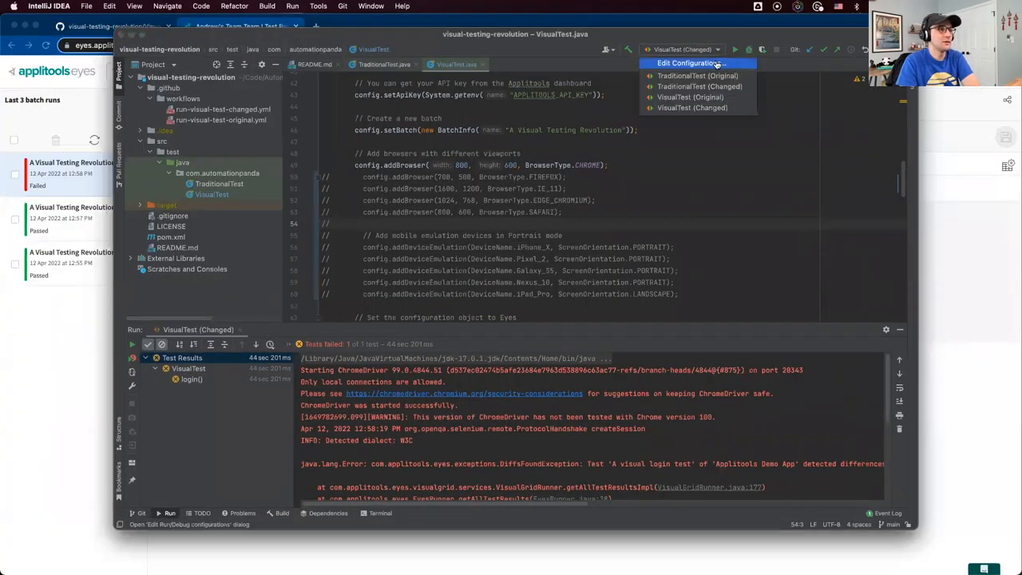
Select the VisualTest (Original) run configuration and run it
click(688, 97)
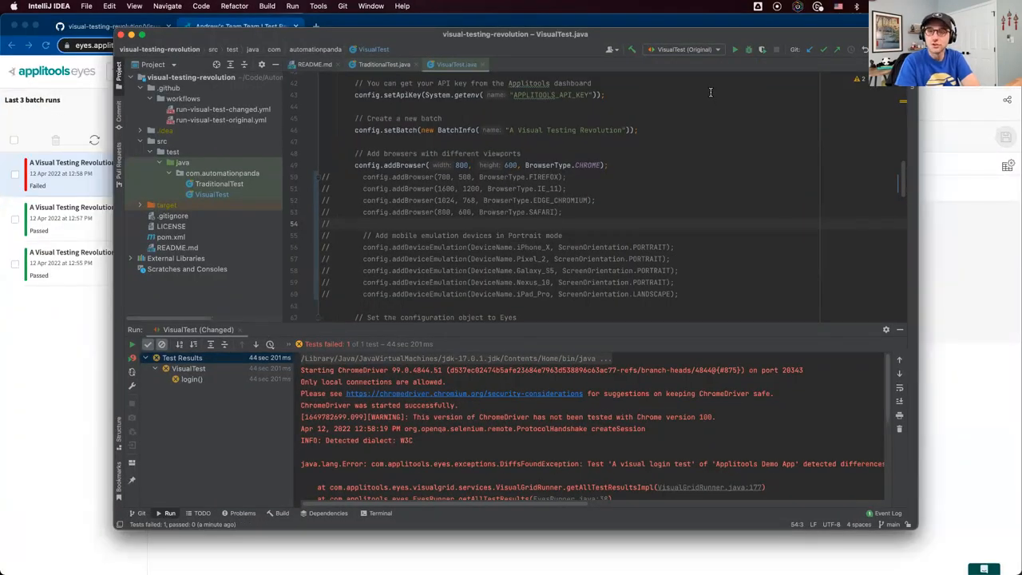
mouse_move(681, 98)
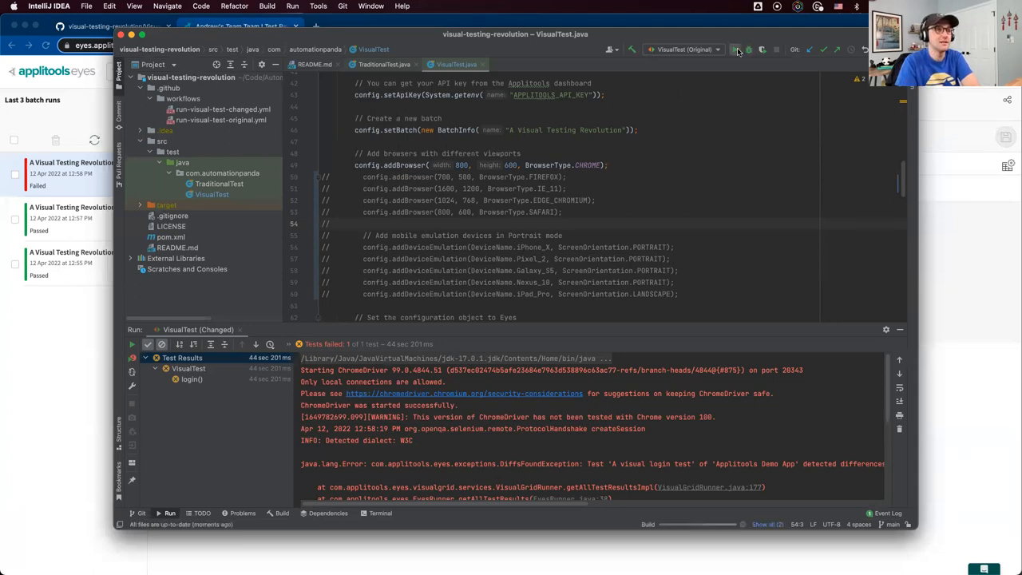
click(734, 49)
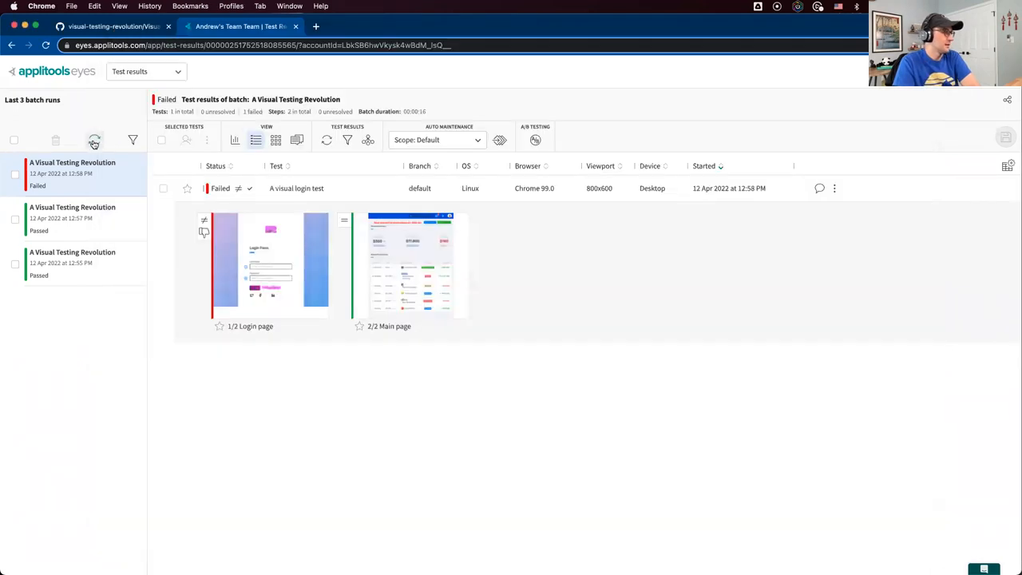
Reload the 1:00 PM batch until the Chrome login test passes, view the matching Login page step, then close it
click(94, 141)
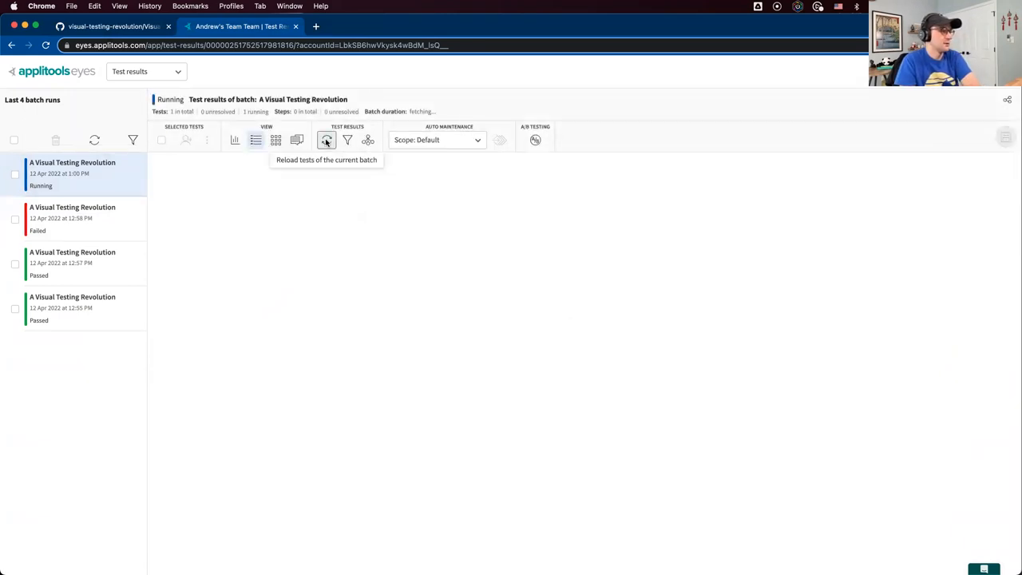
click(326, 141)
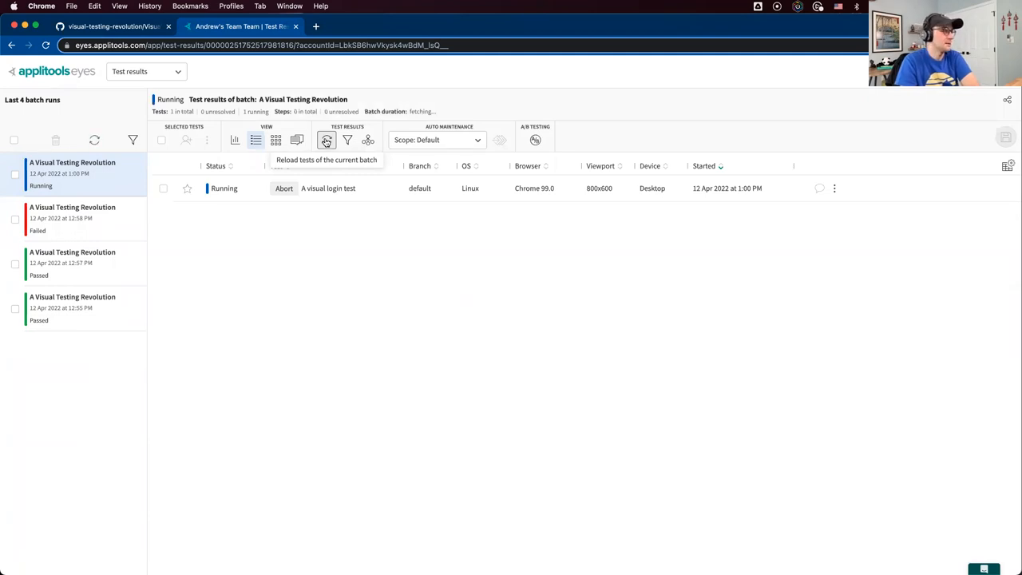
click(326, 140)
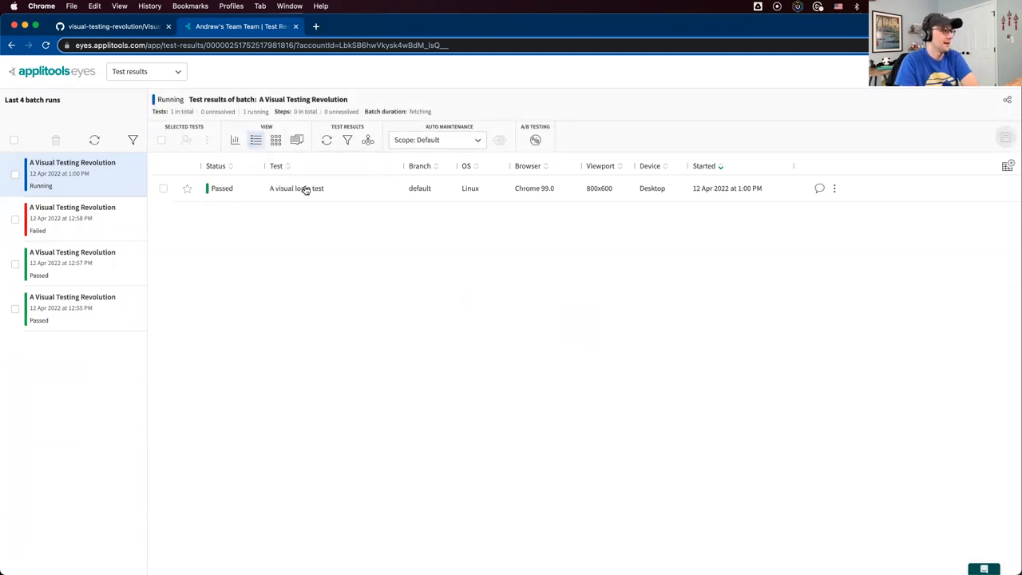
click(297, 188)
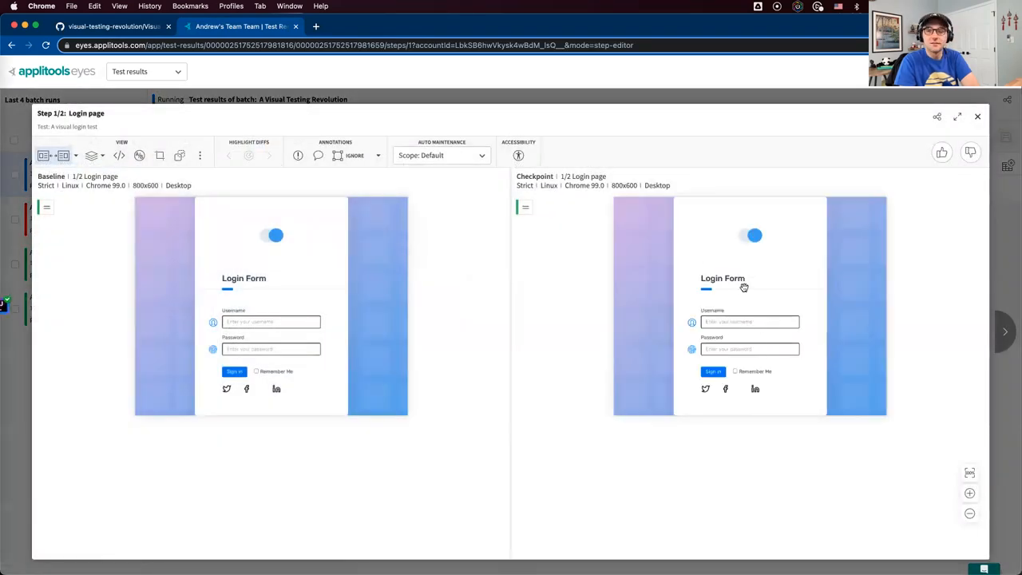
mouse_move(795, 326)
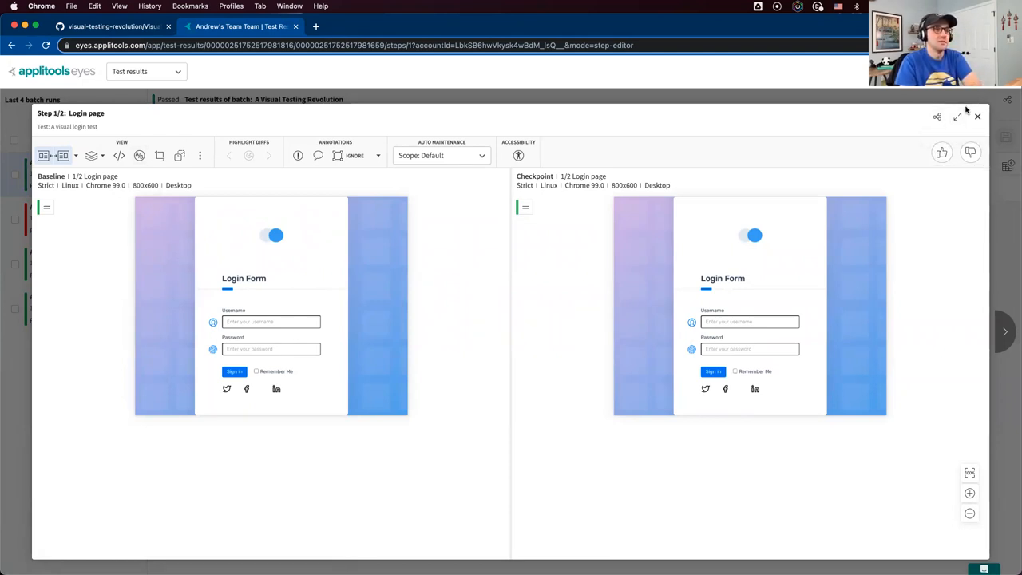
click(978, 117)
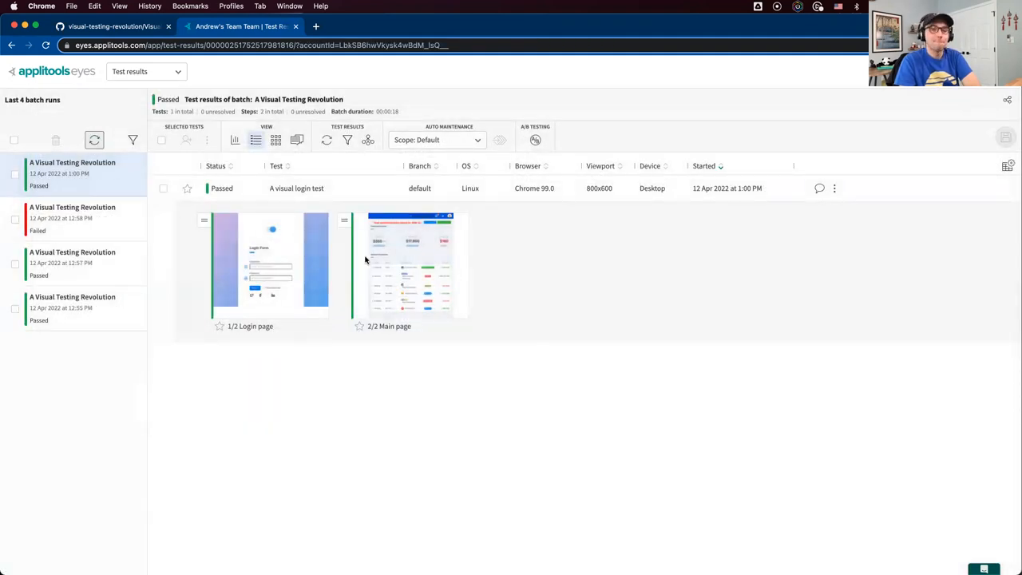
mouse_move(271, 258)
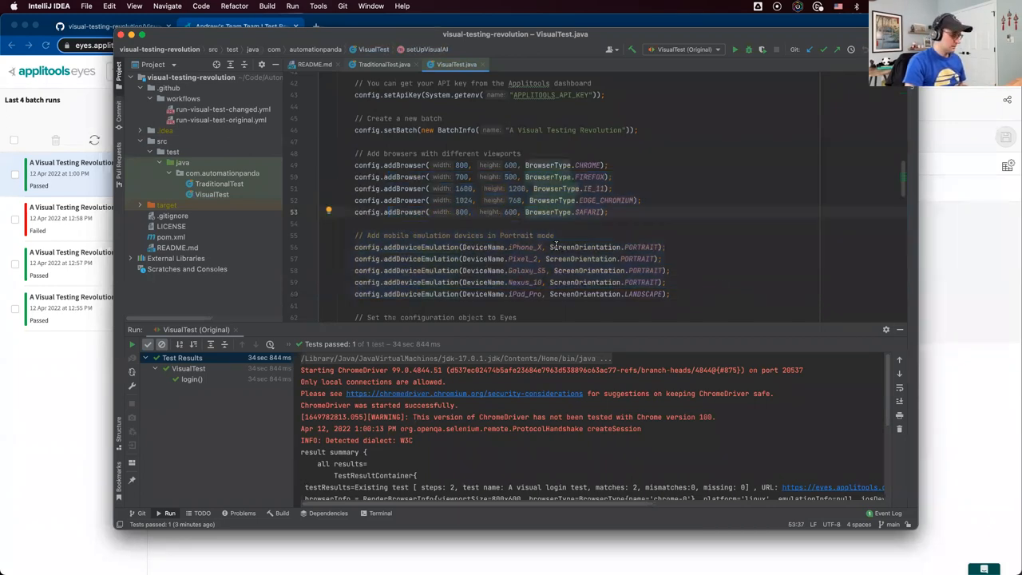
mouse_move(584, 246)
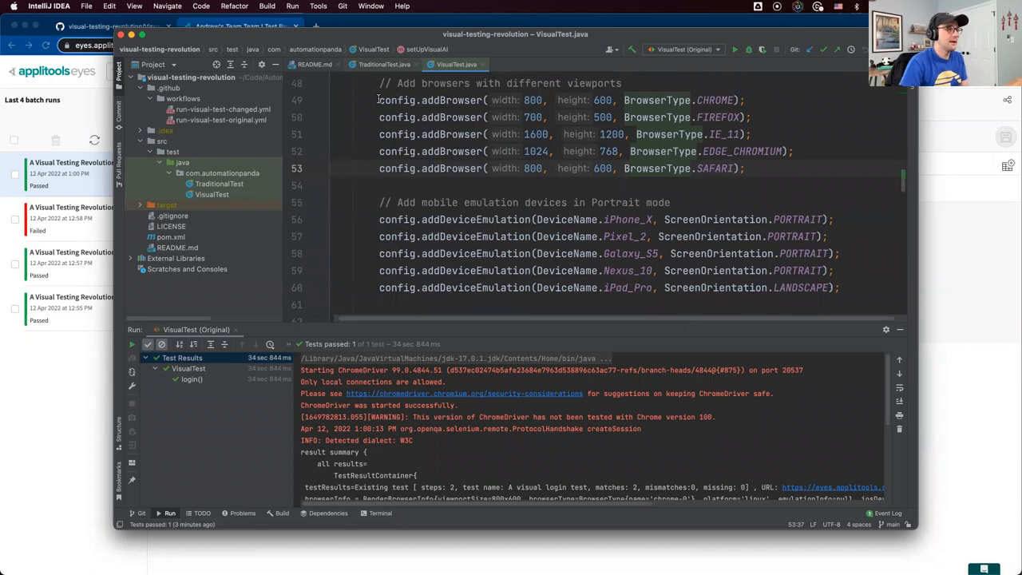
Activate five config.addBrowser and five config.addDeviceEmulation lines in VisualTest.java for the Ultrafast Grid
drag(380, 99, 744, 169)
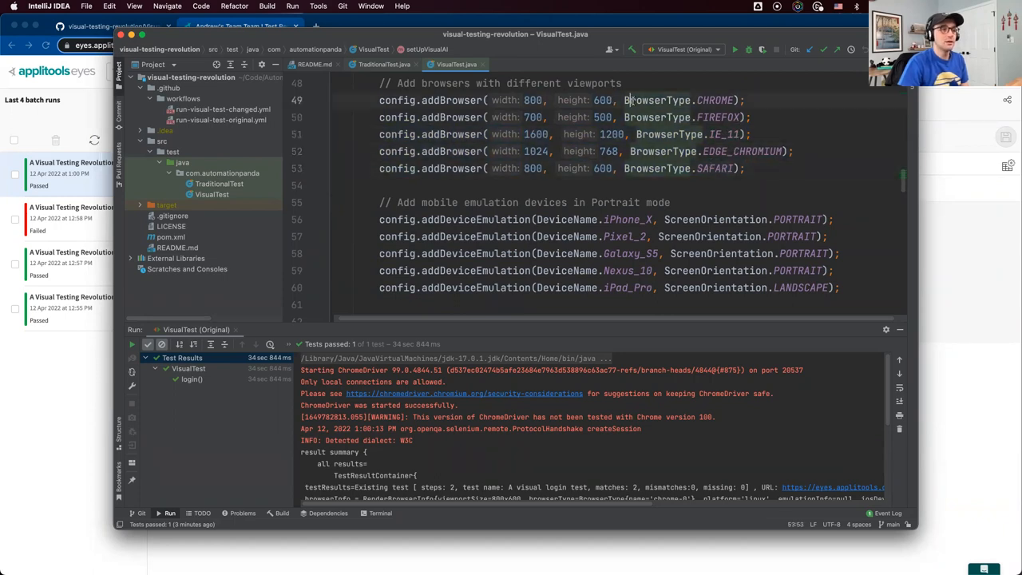
drag(626, 99, 741, 99)
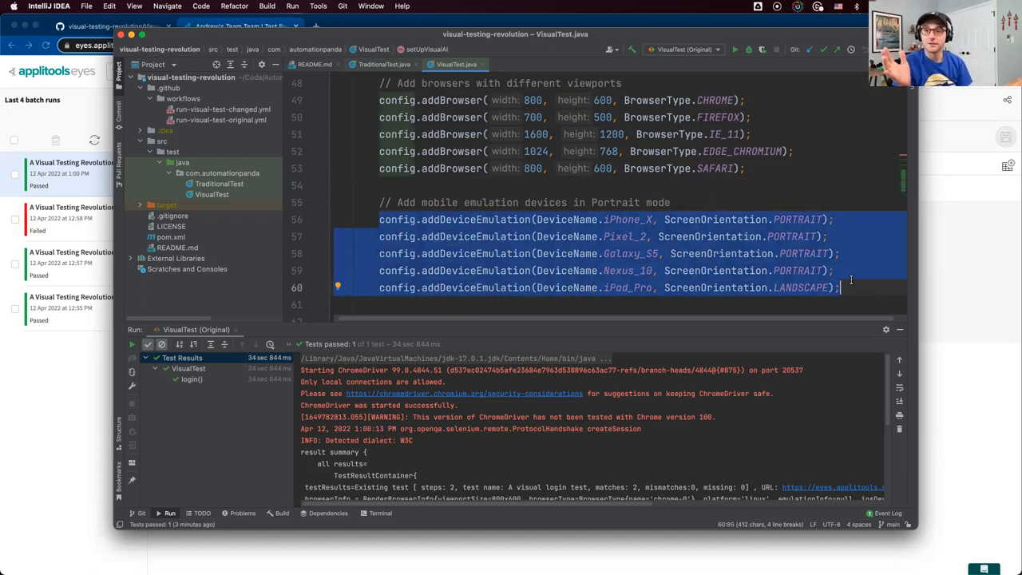
click(611, 236)
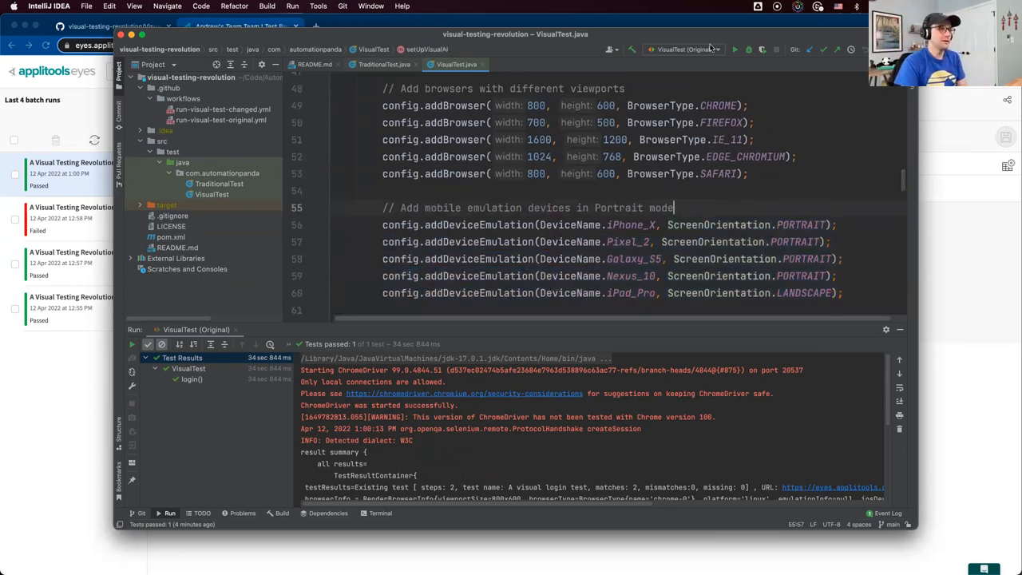
mouse_move(735, 49)
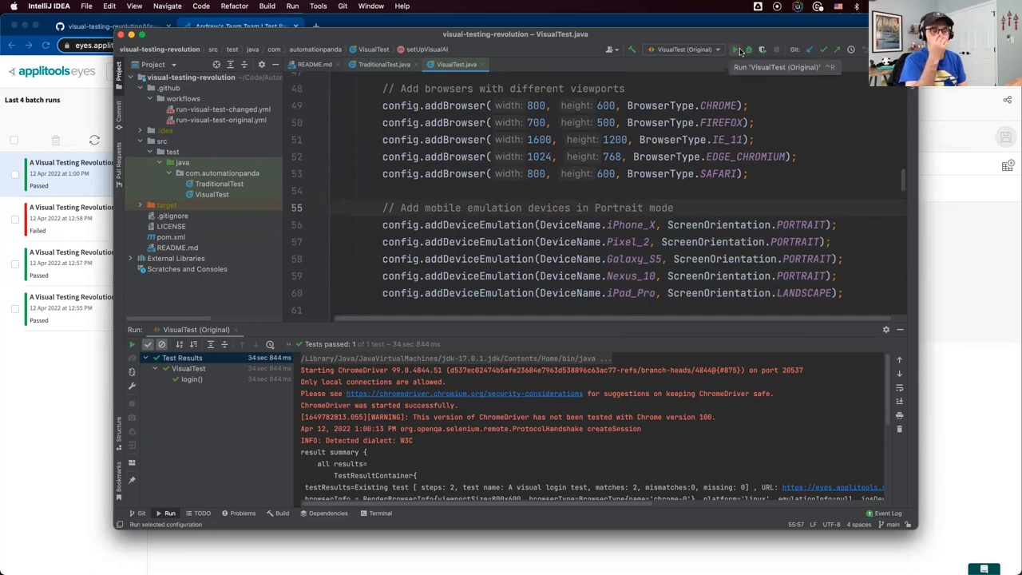
Run VisualTest (Original) against all ten browser and device configurations
click(734, 50)
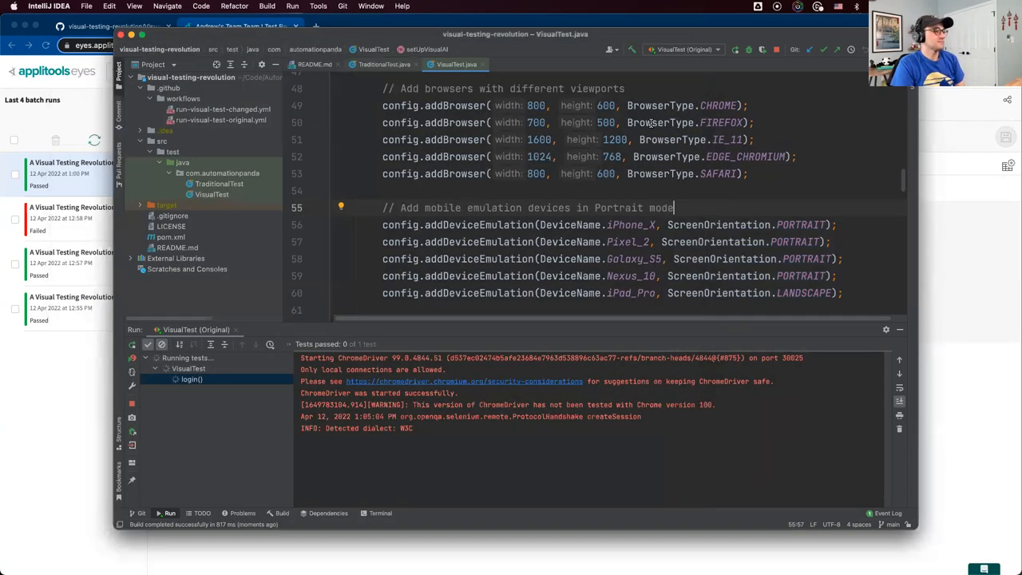
mouse_move(347, 152)
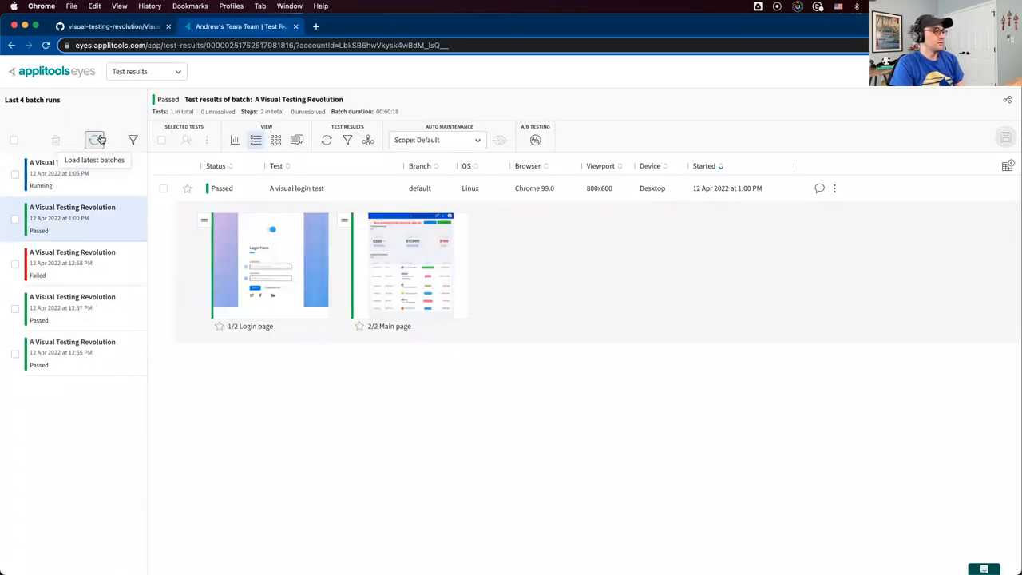
Load the 1:05 PM batch and keep refreshing until all ten login tests finish and pass
click(96, 140)
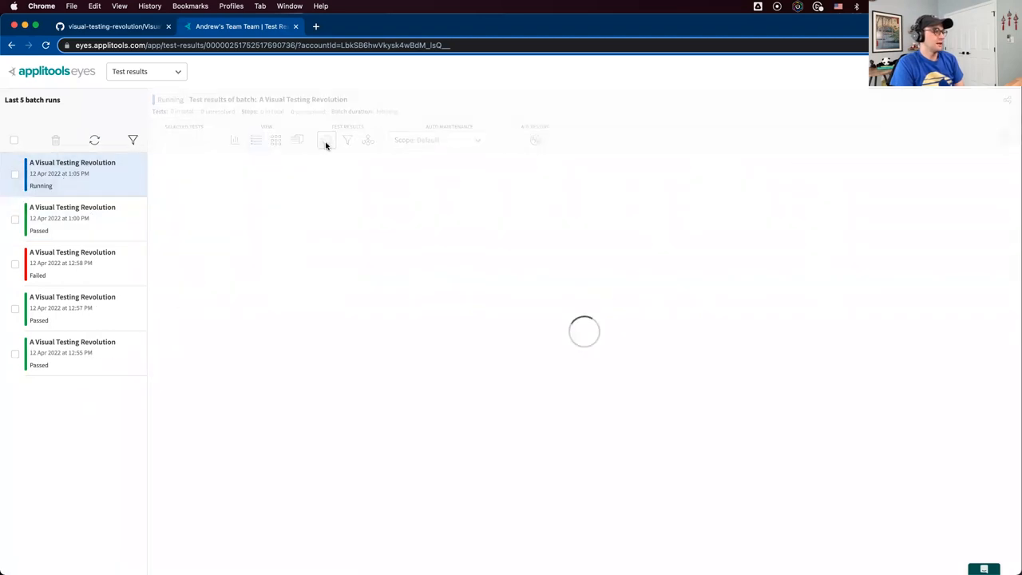
click(325, 141)
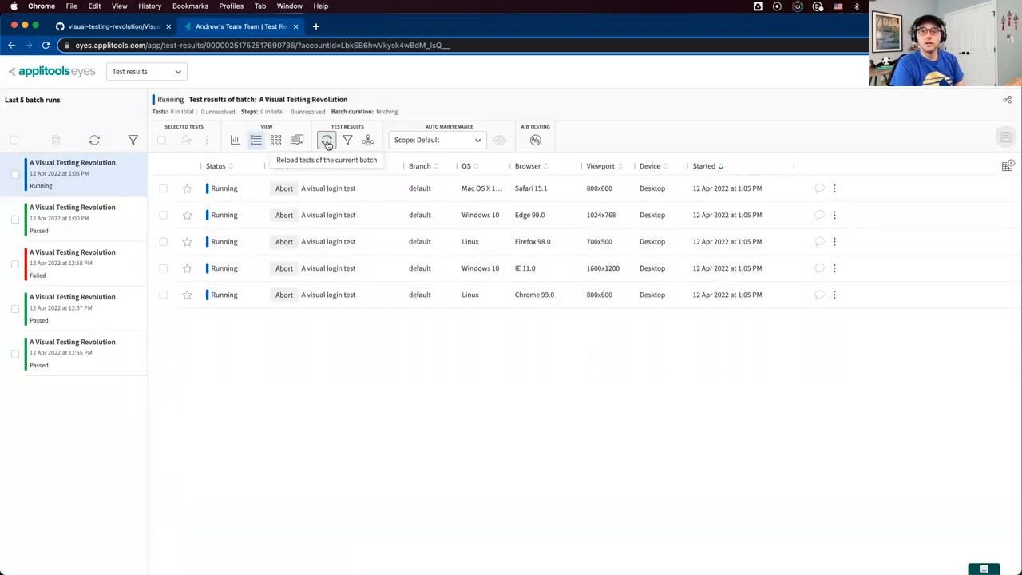
click(326, 140)
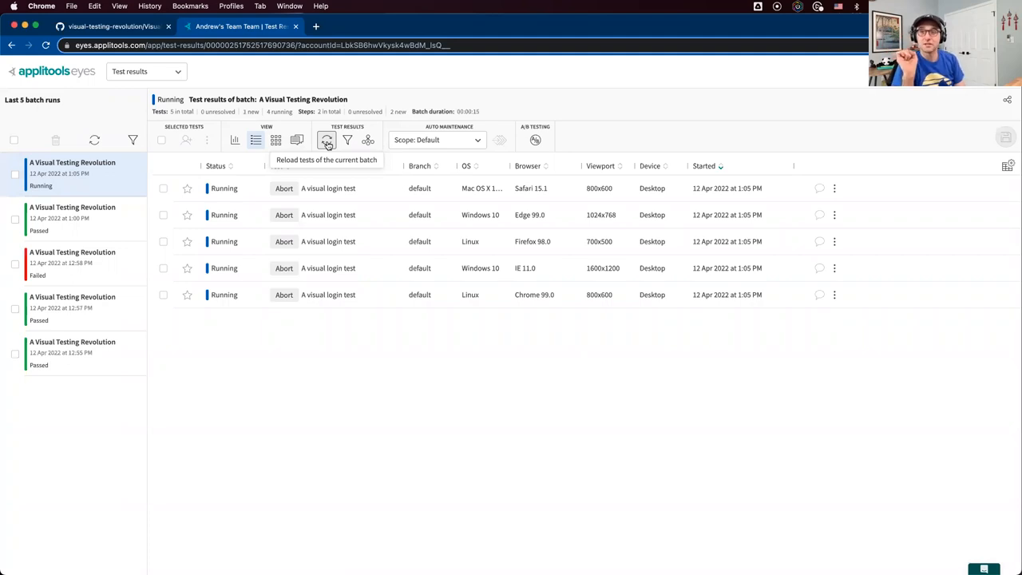
click(326, 141)
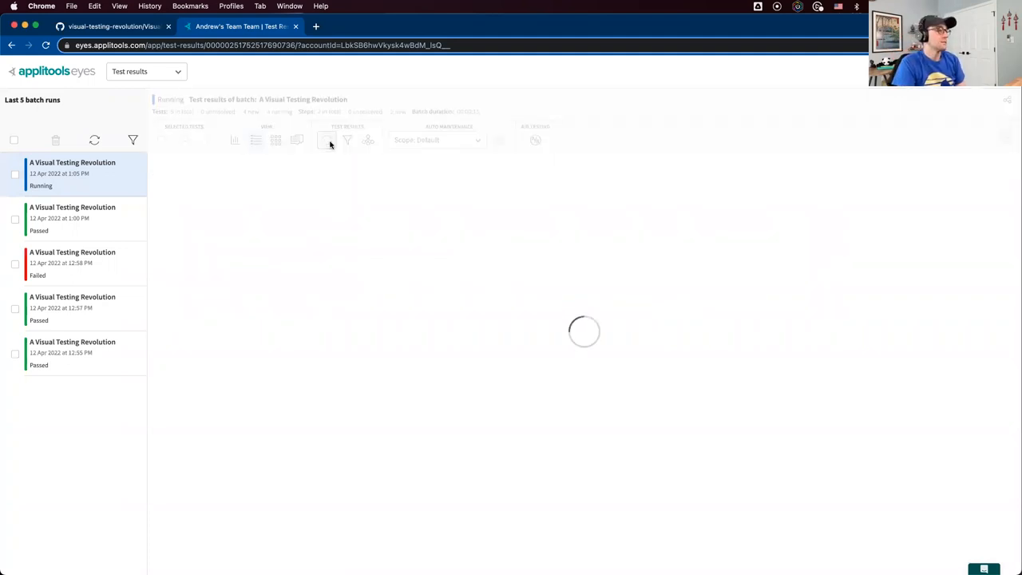
click(326, 140)
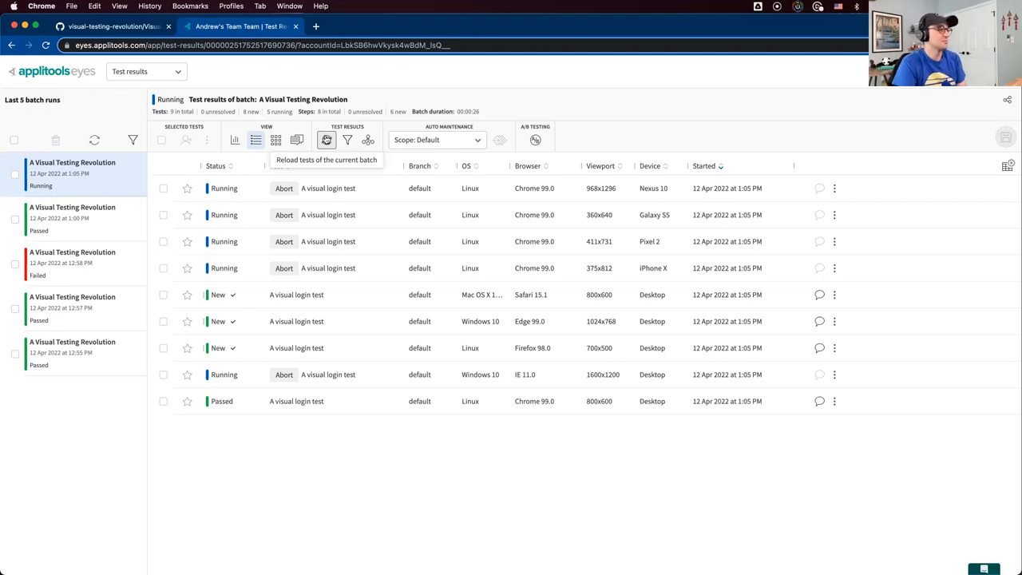
click(326, 141)
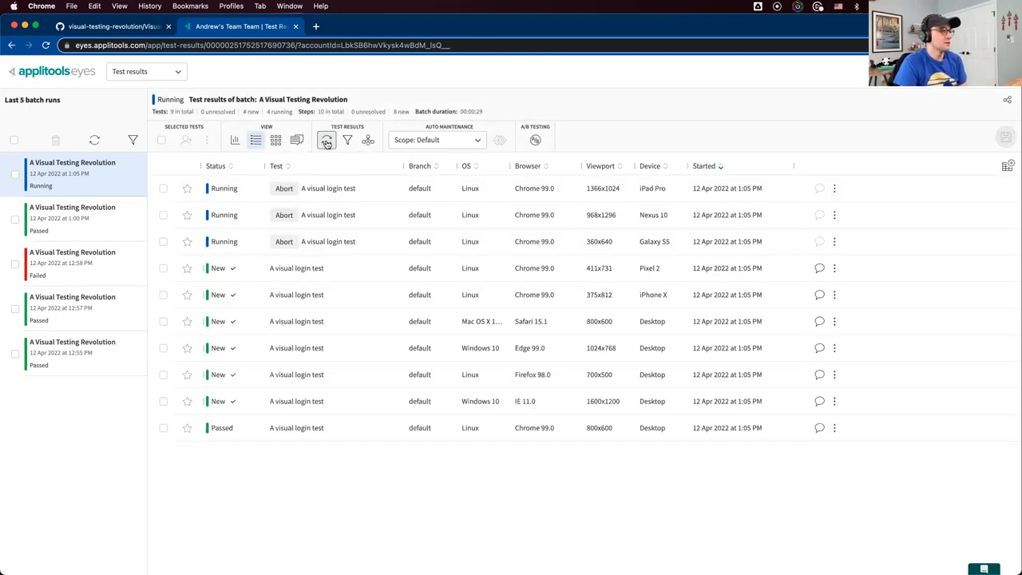
click(326, 141)
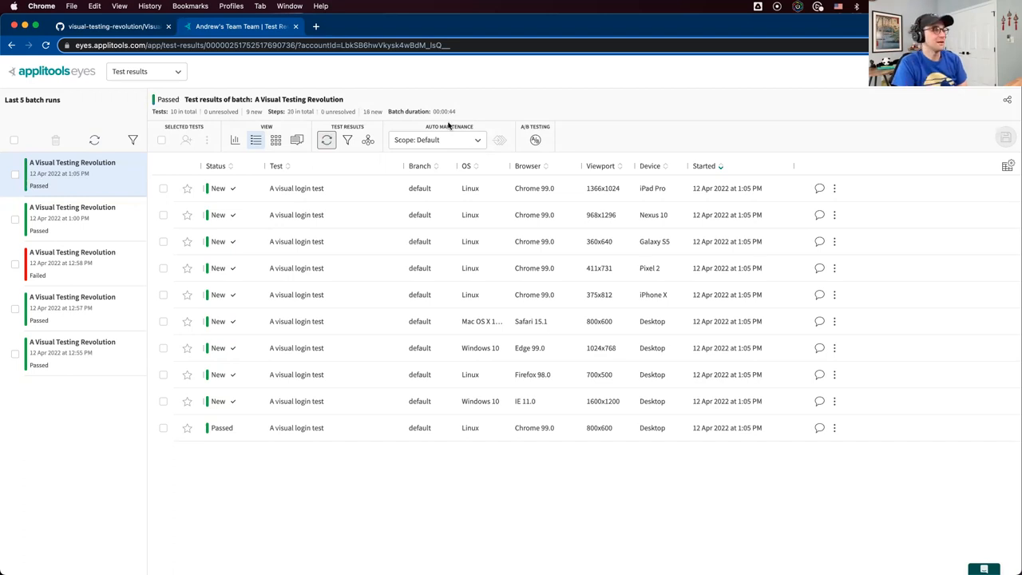
double_click(444, 112)
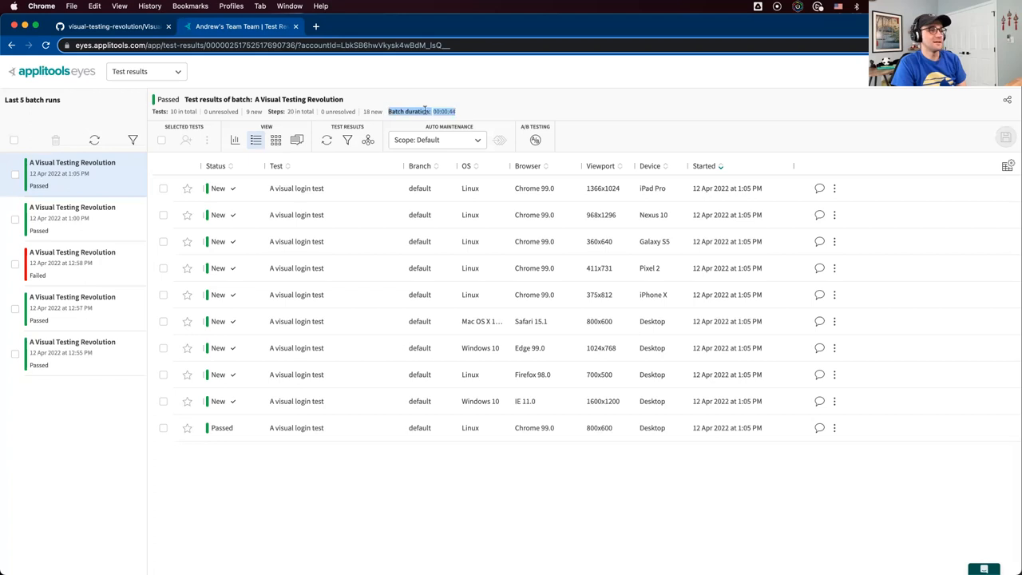
mouse_move(456, 447)
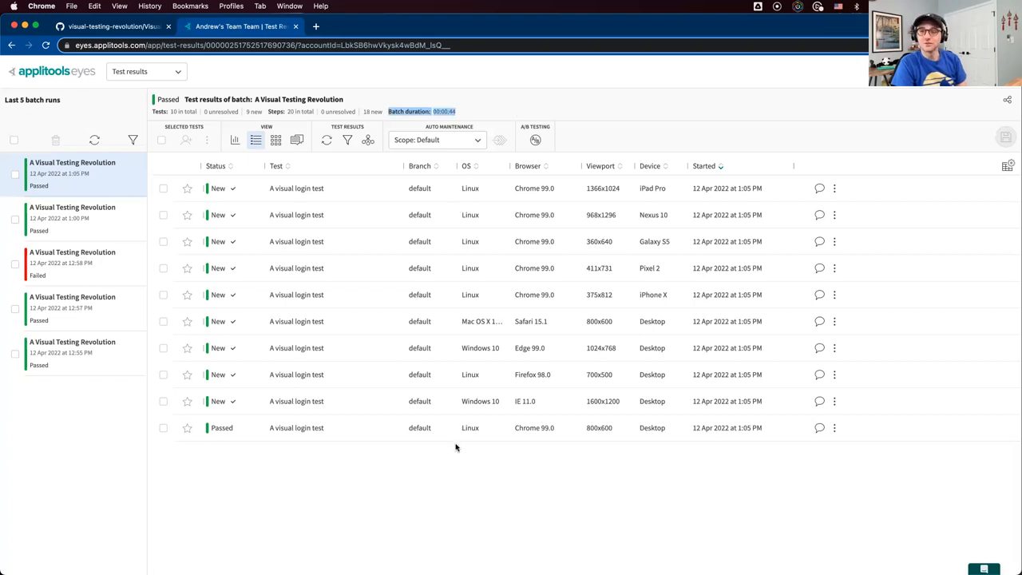
mouse_move(441, 423)
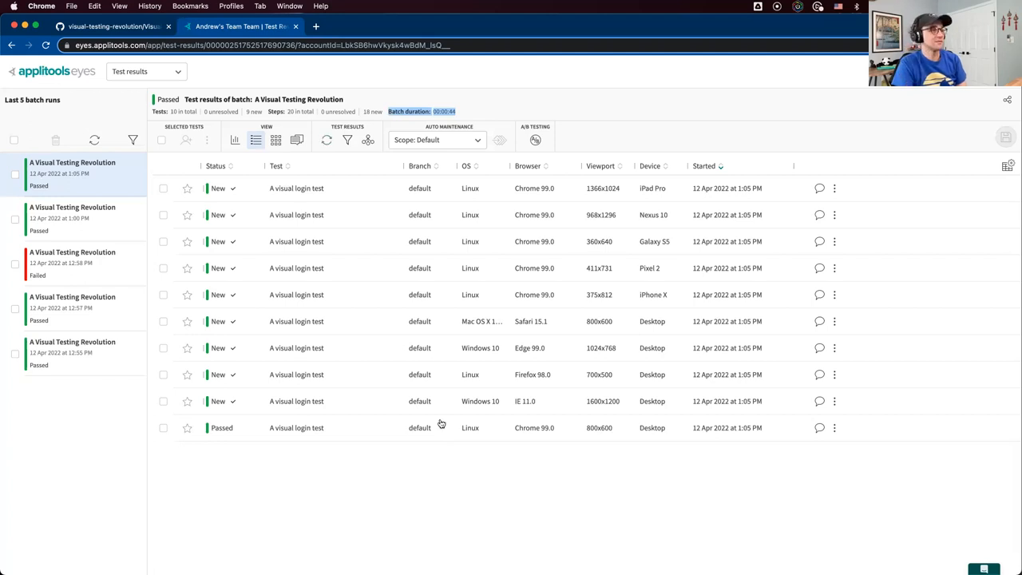
mouse_move(466, 112)
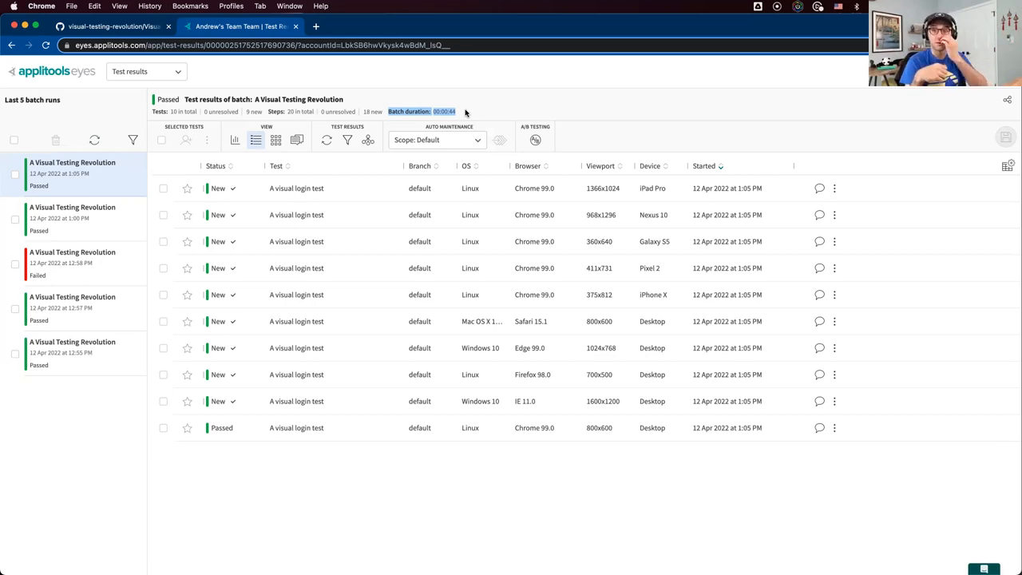
mouse_move(389, 216)
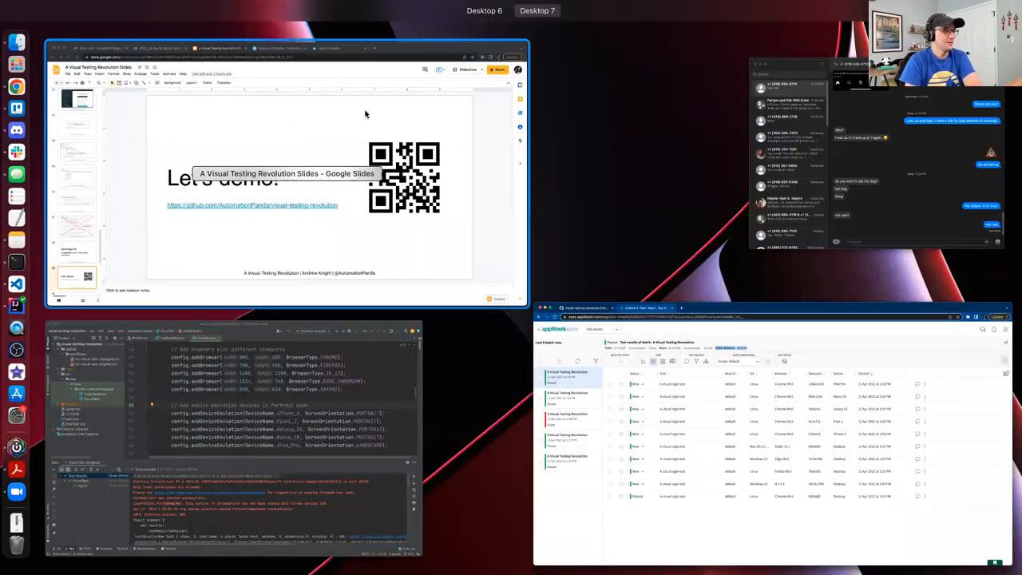
Switch from Mission Control back to the Visual Testing Revolution slides window
click(467, 71)
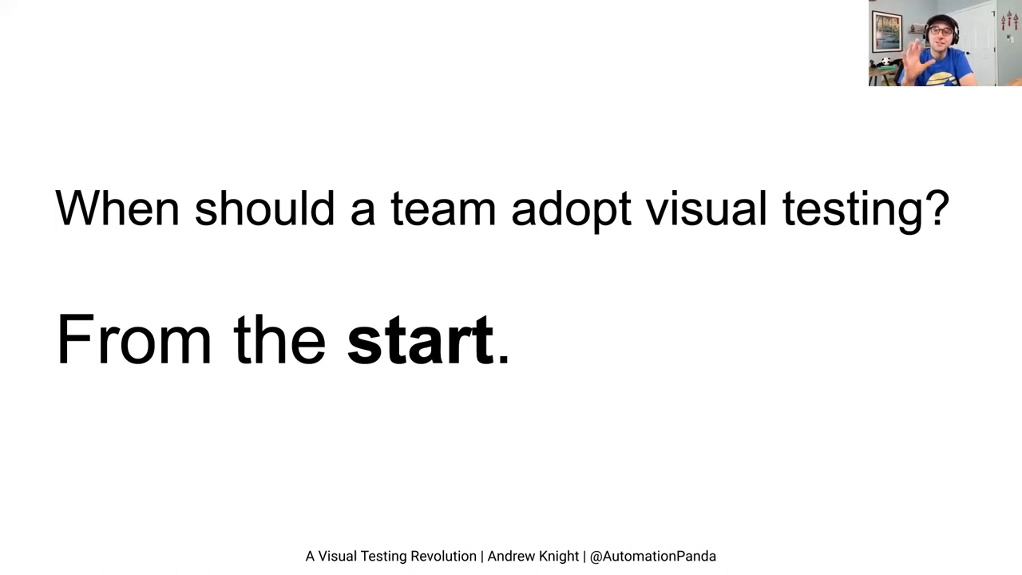